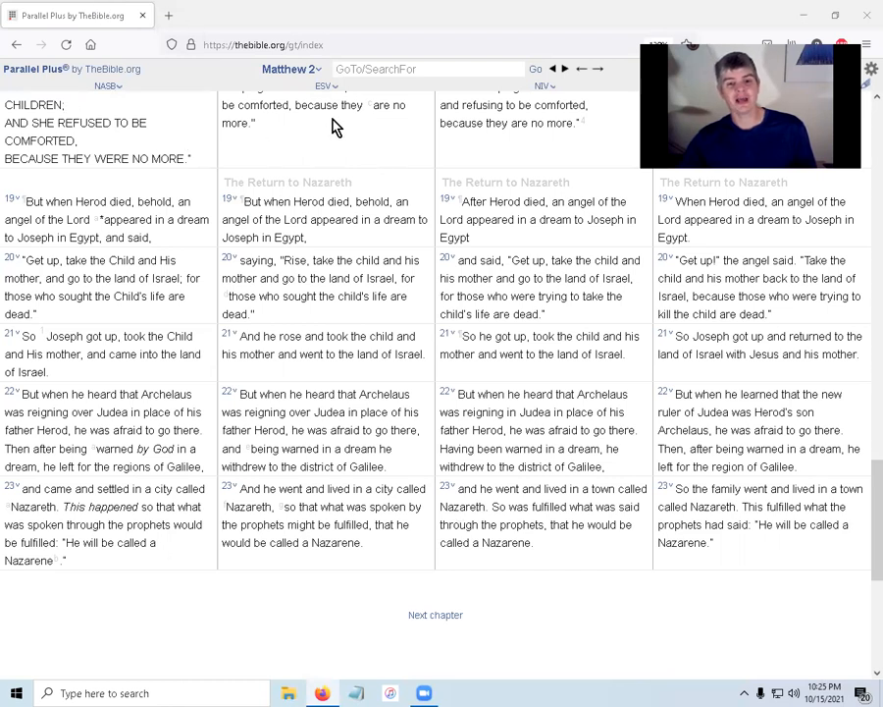
mouse_move(483, 535)
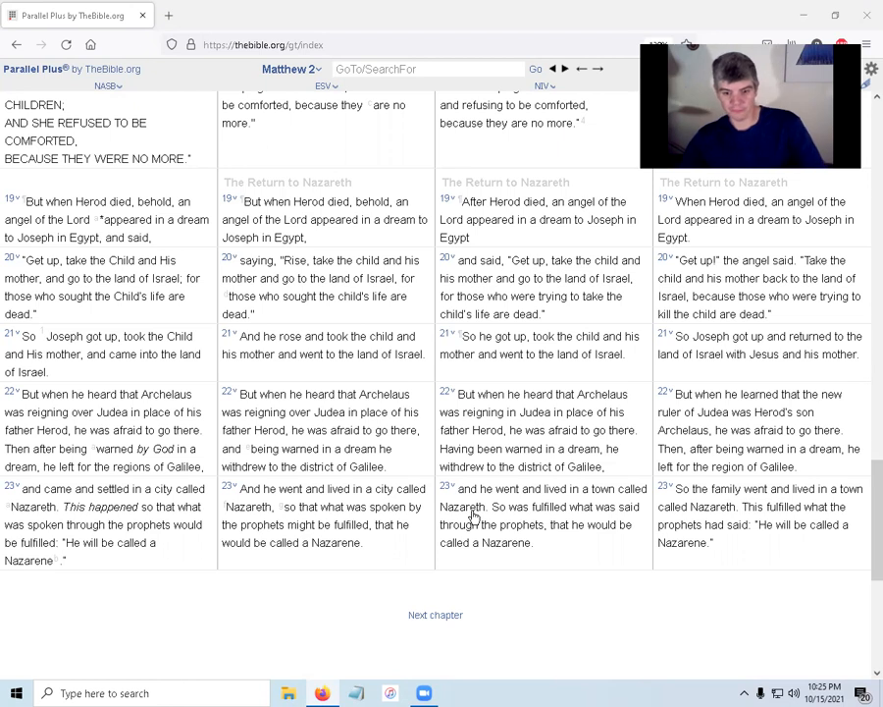
mouse_move(475, 495)
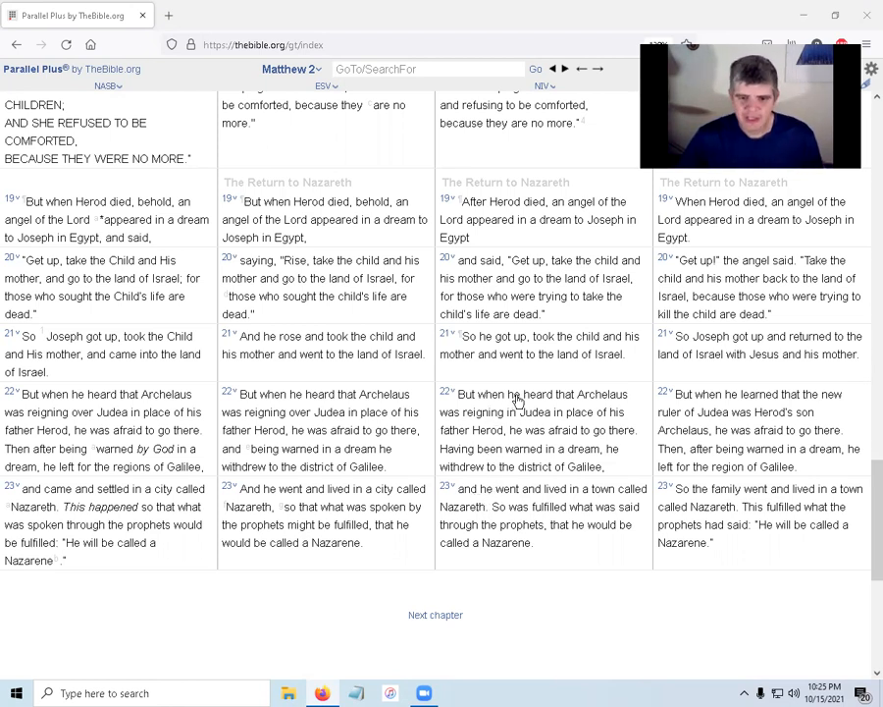
mouse_move(596, 400)
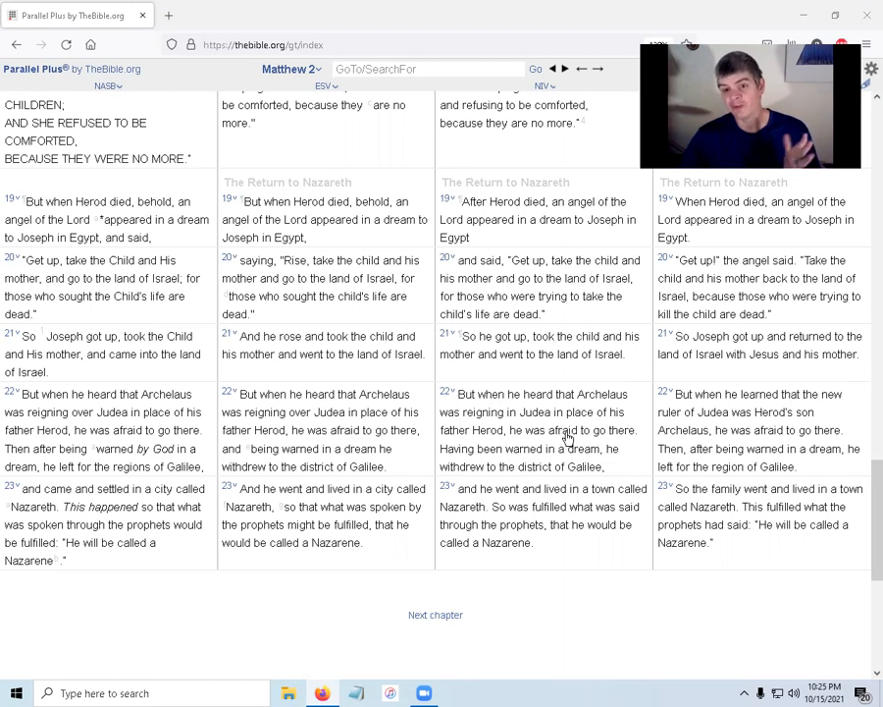
mouse_move(510, 393)
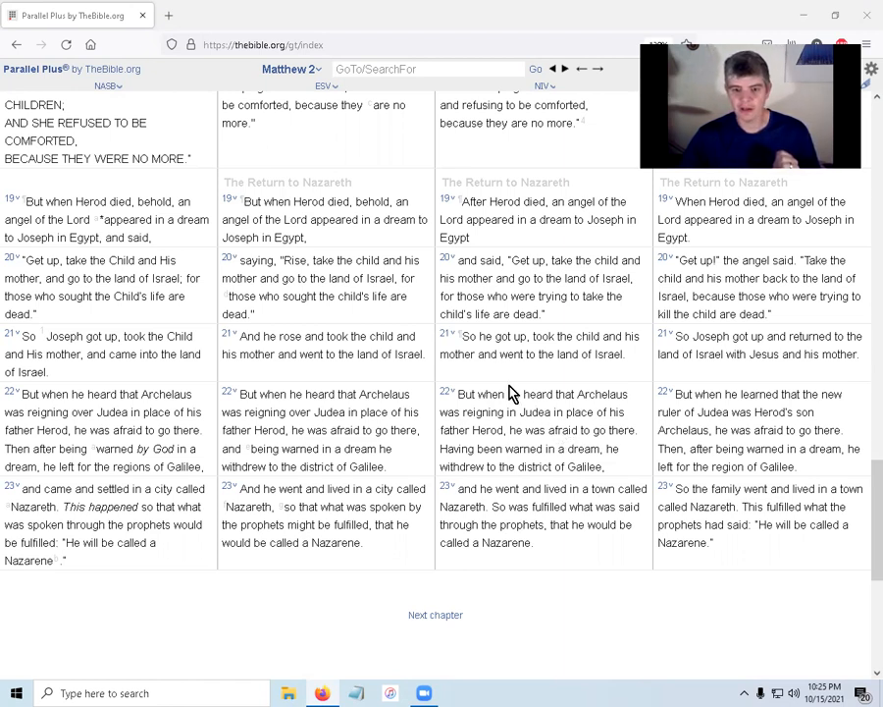
mouse_move(605, 341)
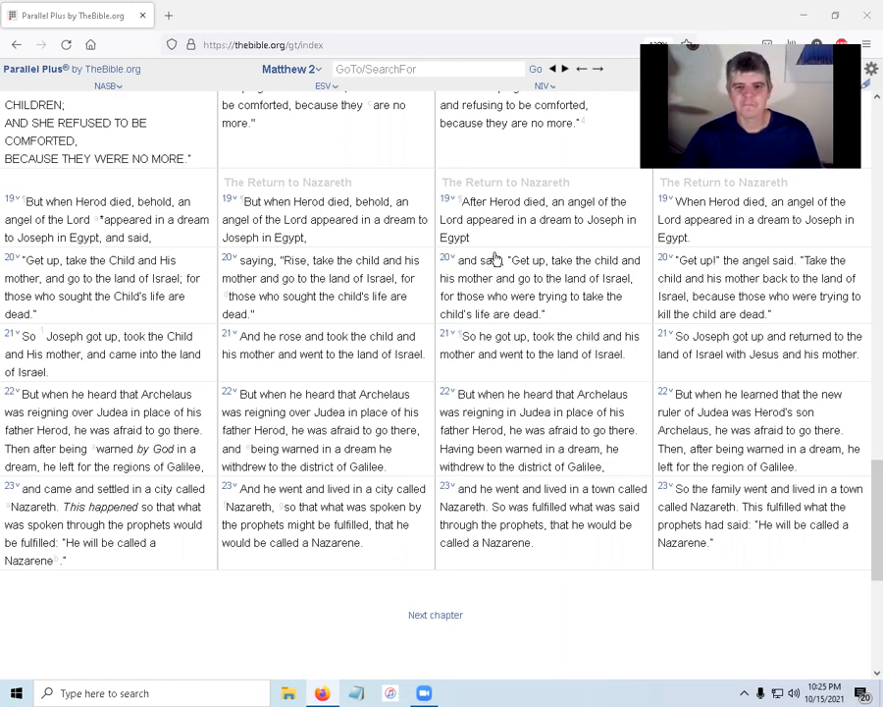
Briefly view and dismiss verse 19's study options, then advance to the next chapter, Matthew 3
double_click(502, 181)
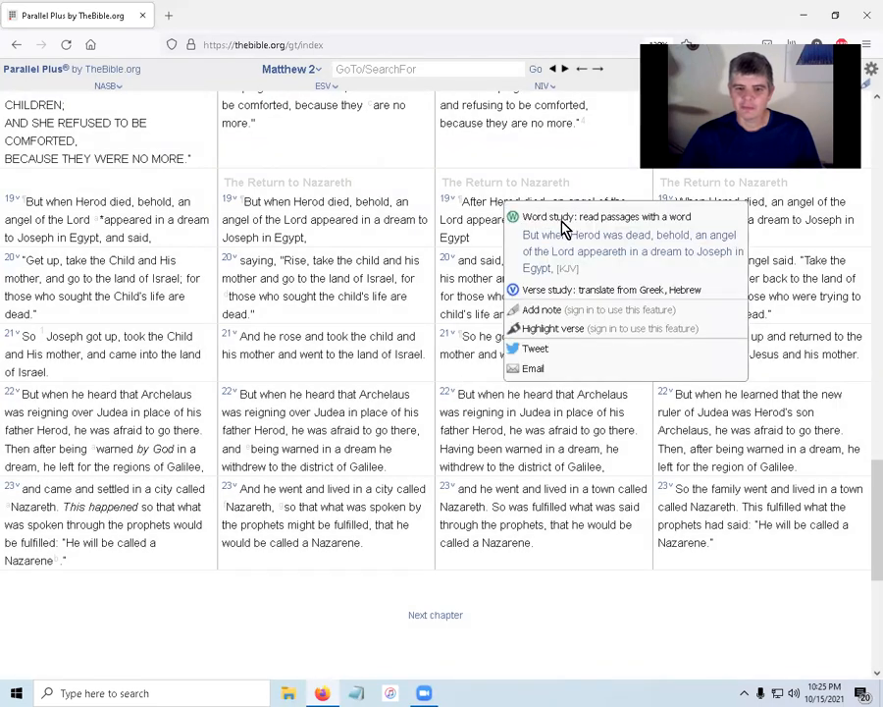
left_click(539, 220)
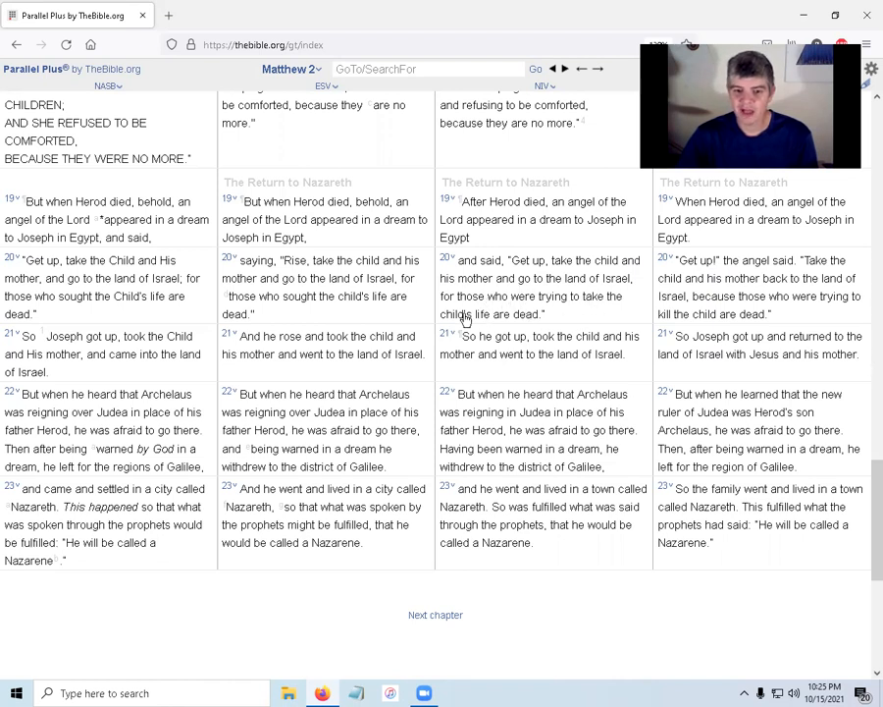
mouse_move(519, 318)
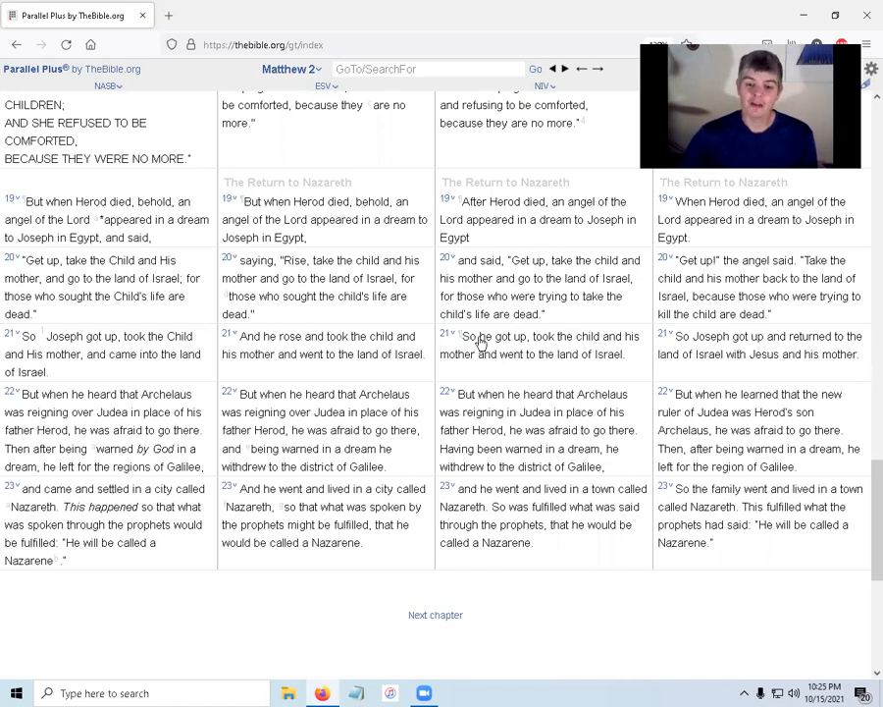
mouse_move(540, 355)
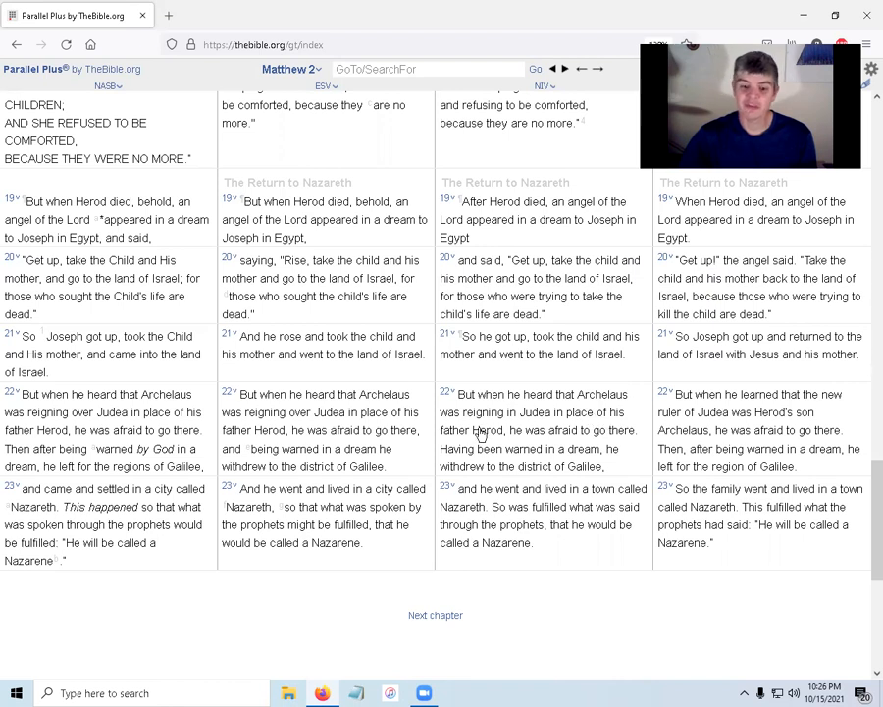
mouse_move(612, 436)
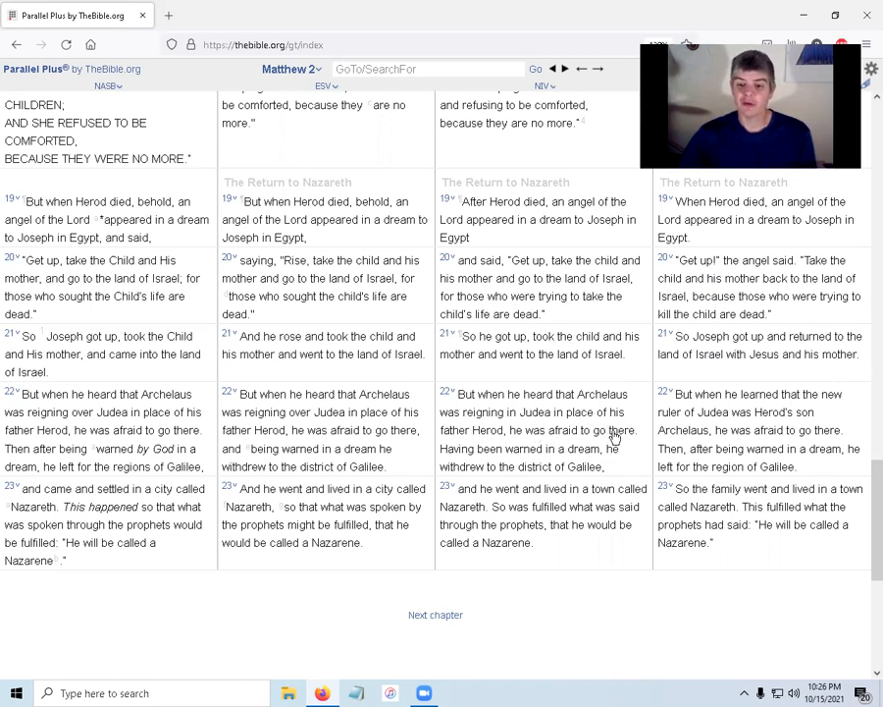
mouse_move(487, 448)
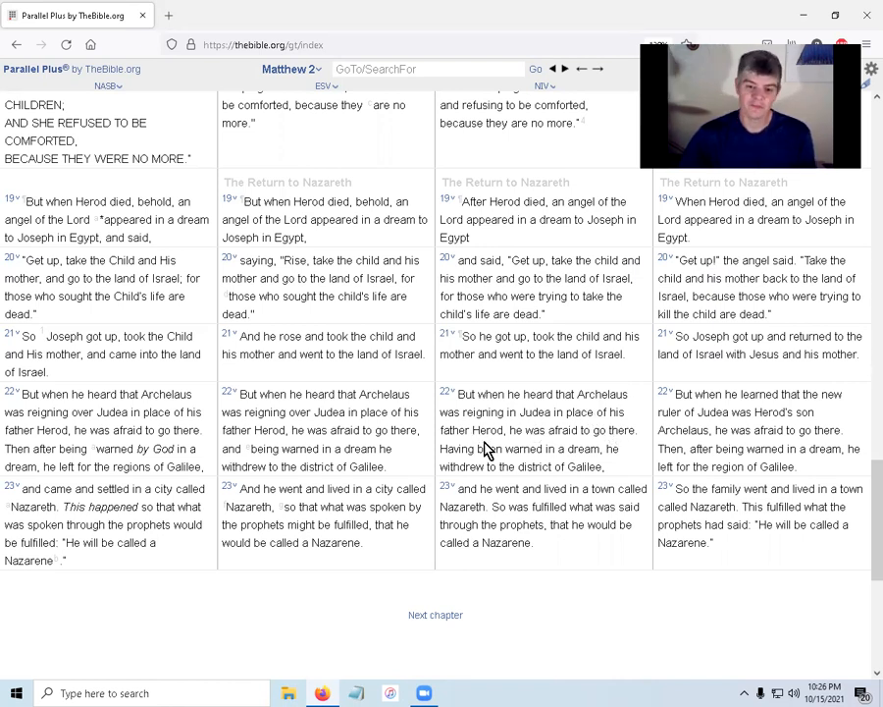
mouse_move(601, 455)
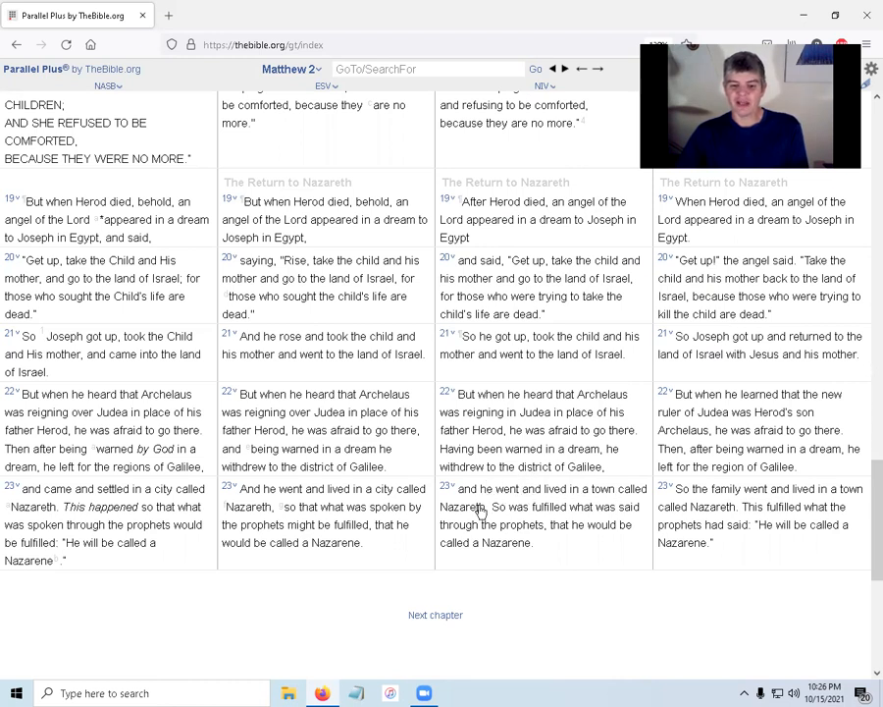
mouse_move(574, 514)
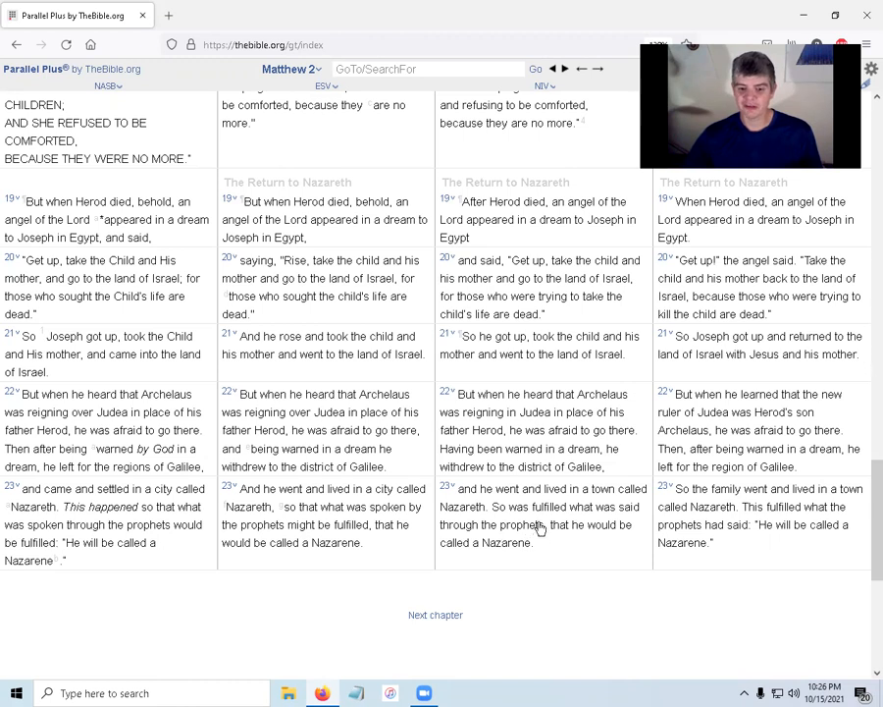
mouse_move(515, 562)
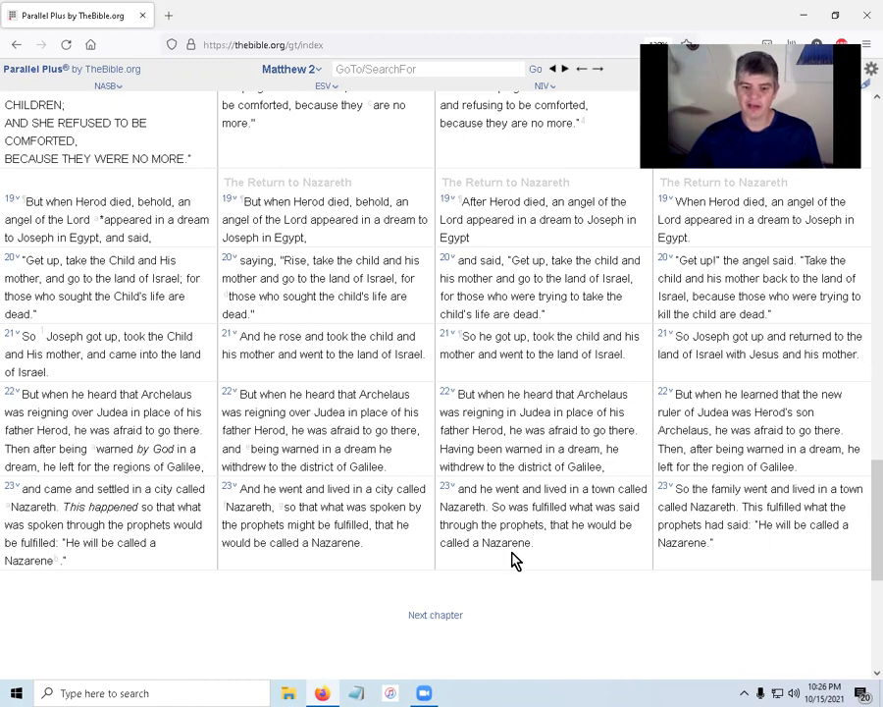
mouse_move(482, 557)
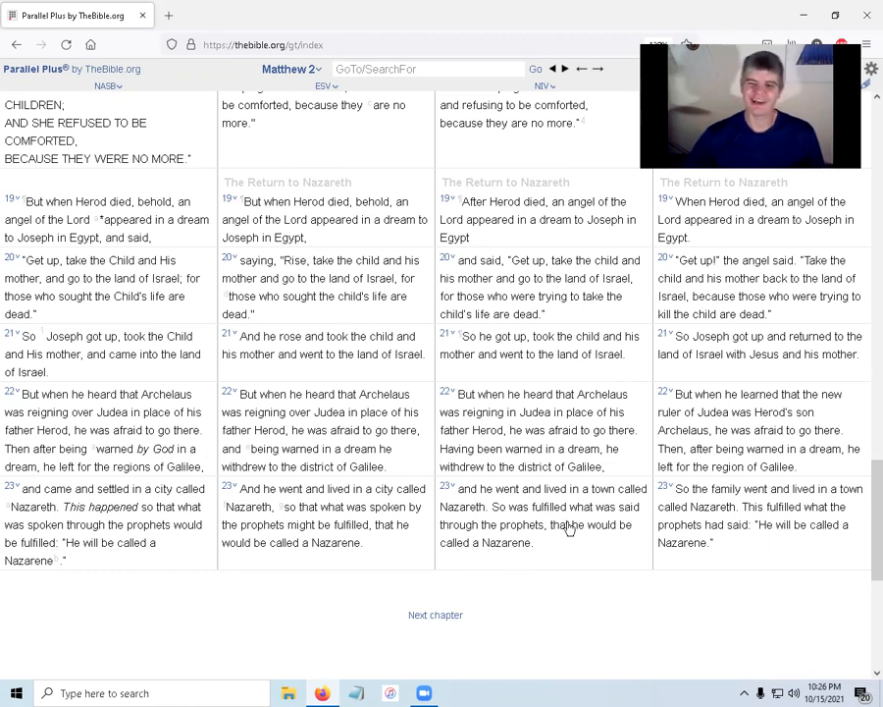
mouse_move(585, 554)
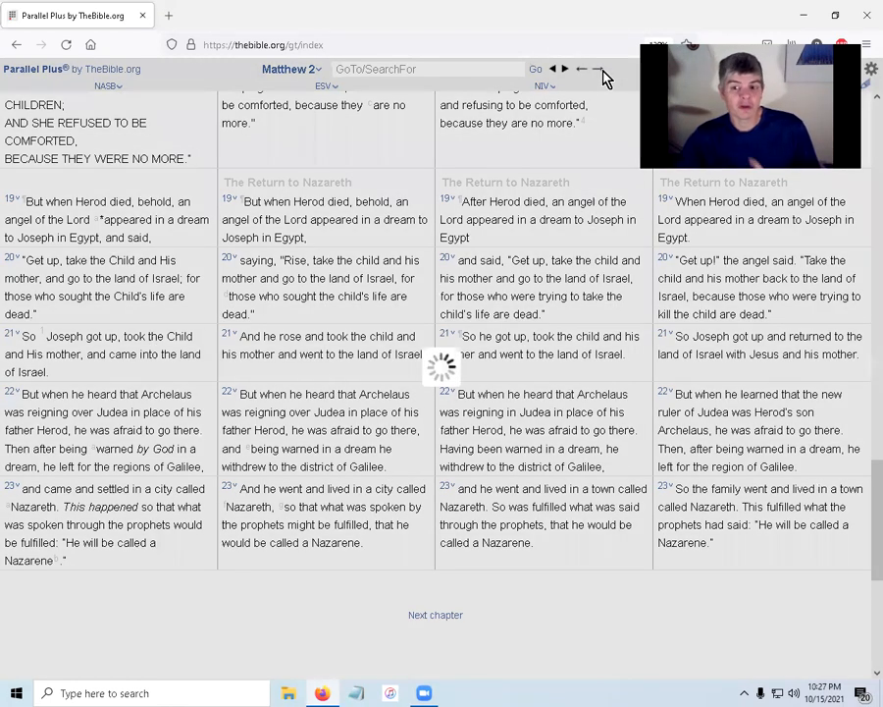
left_click(566, 69)
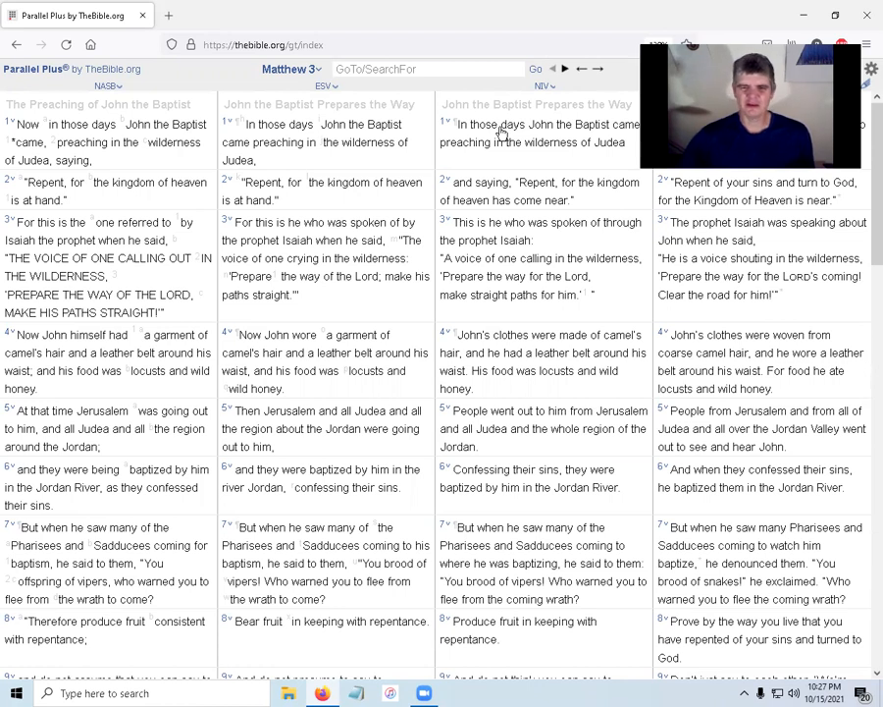
mouse_move(491, 130)
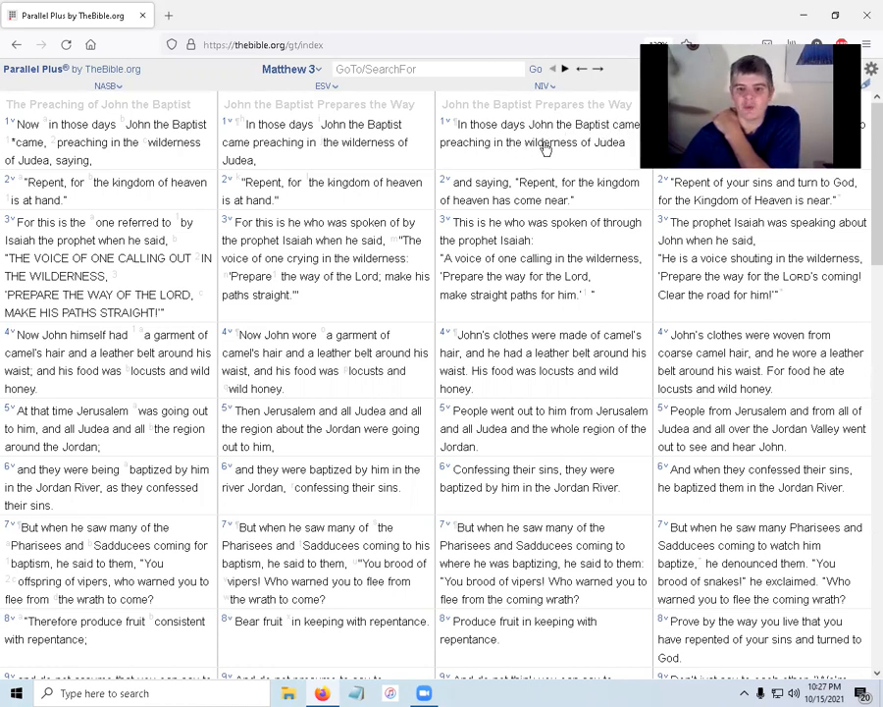
mouse_move(501, 200)
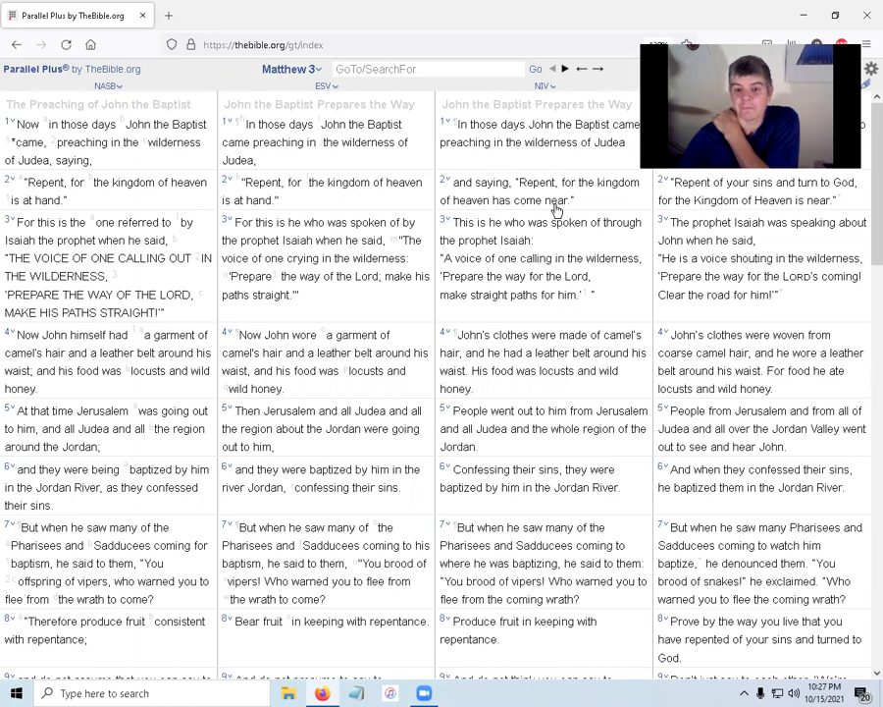
mouse_move(522, 185)
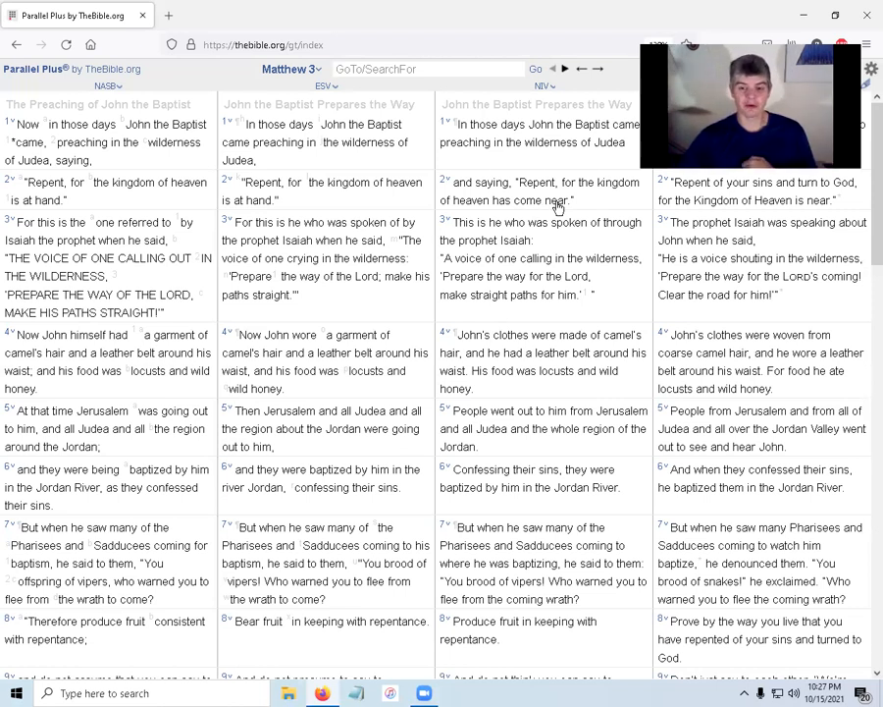
Scroll down Matthew 3 to verses 3–10 on Abraham and the stones in all four translations
scroll("down", 3)
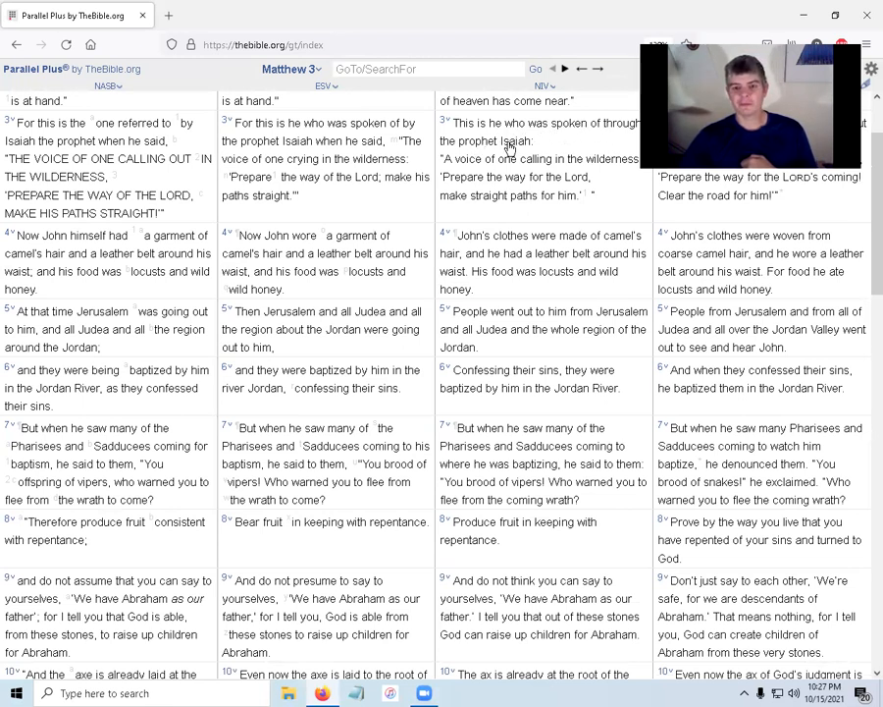
mouse_move(570, 165)
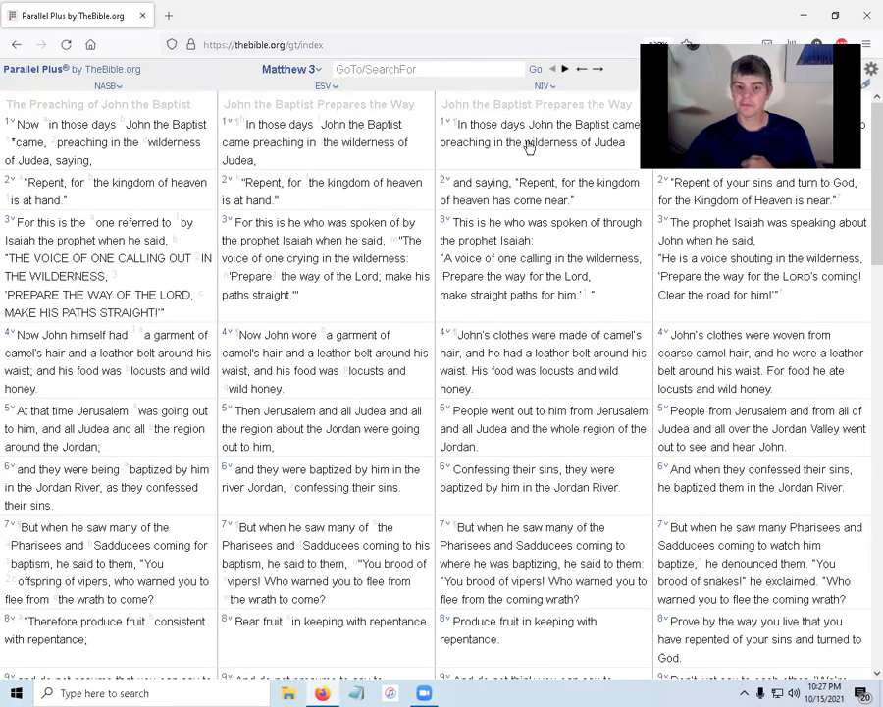
mouse_move(560, 283)
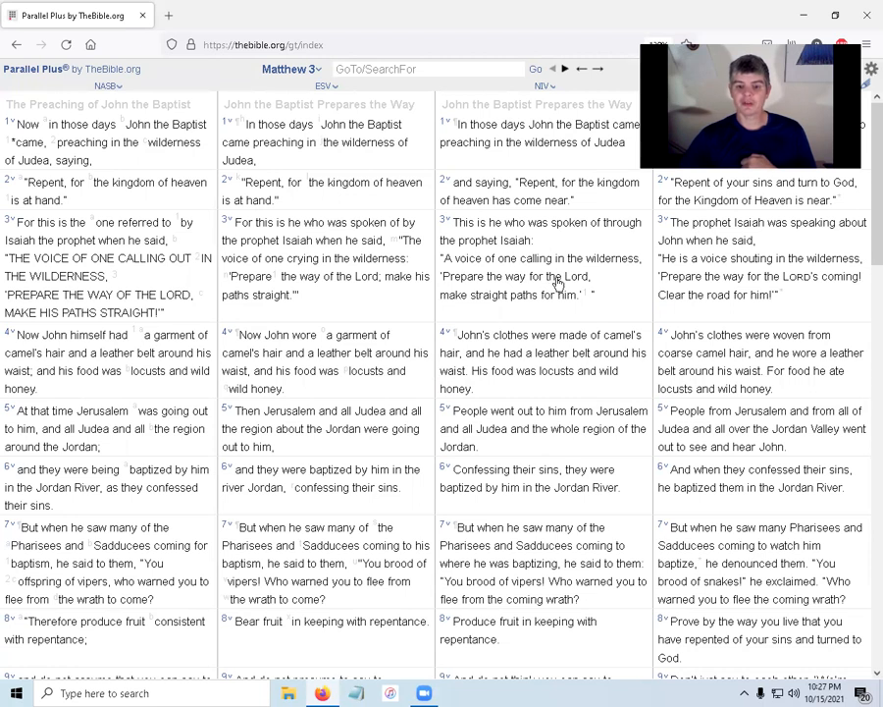
mouse_move(545, 247)
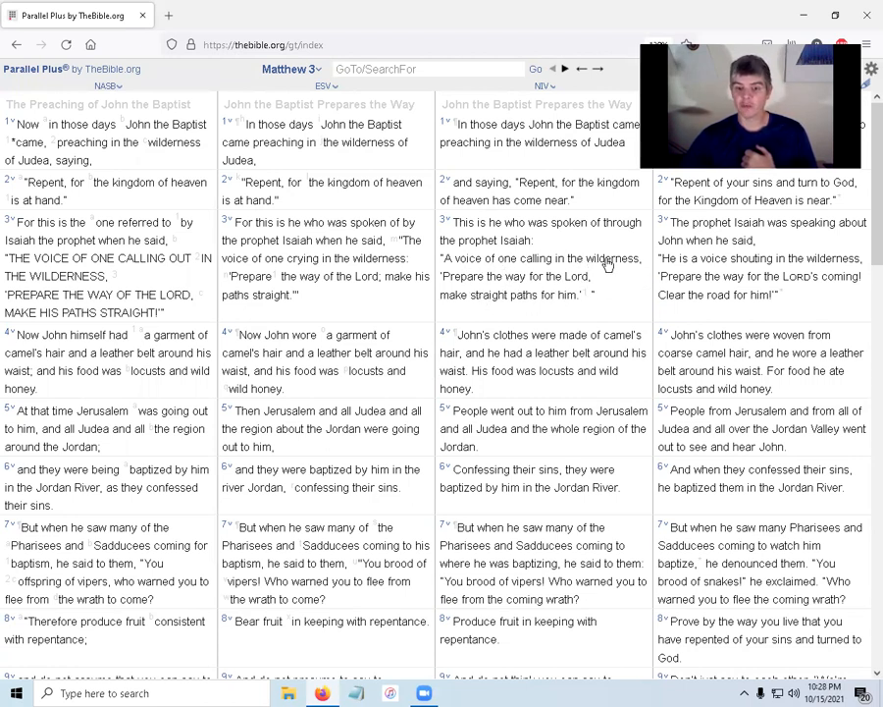
mouse_move(511, 134)
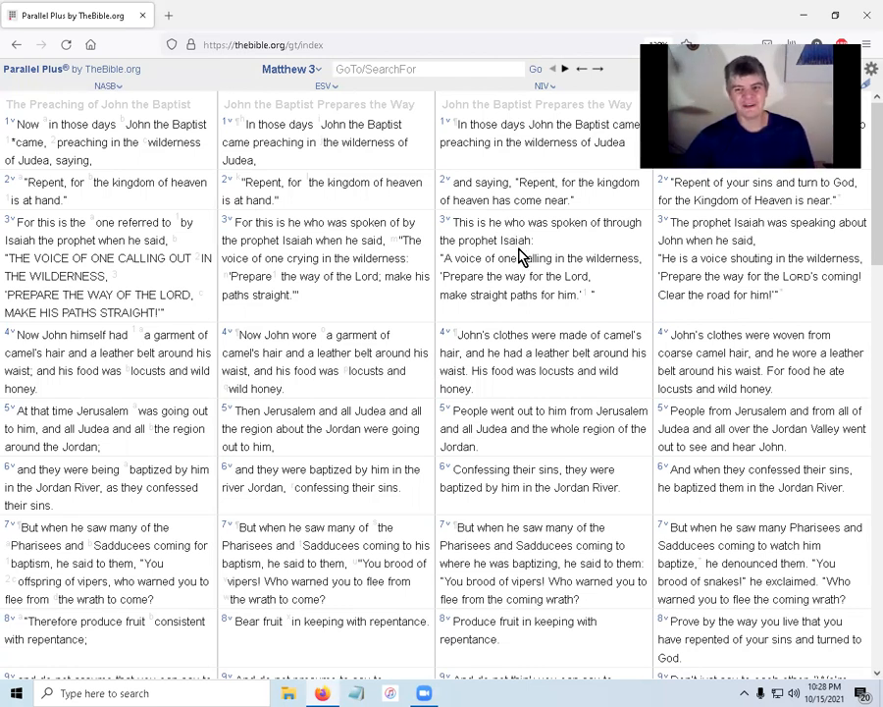
scroll("down", 3)
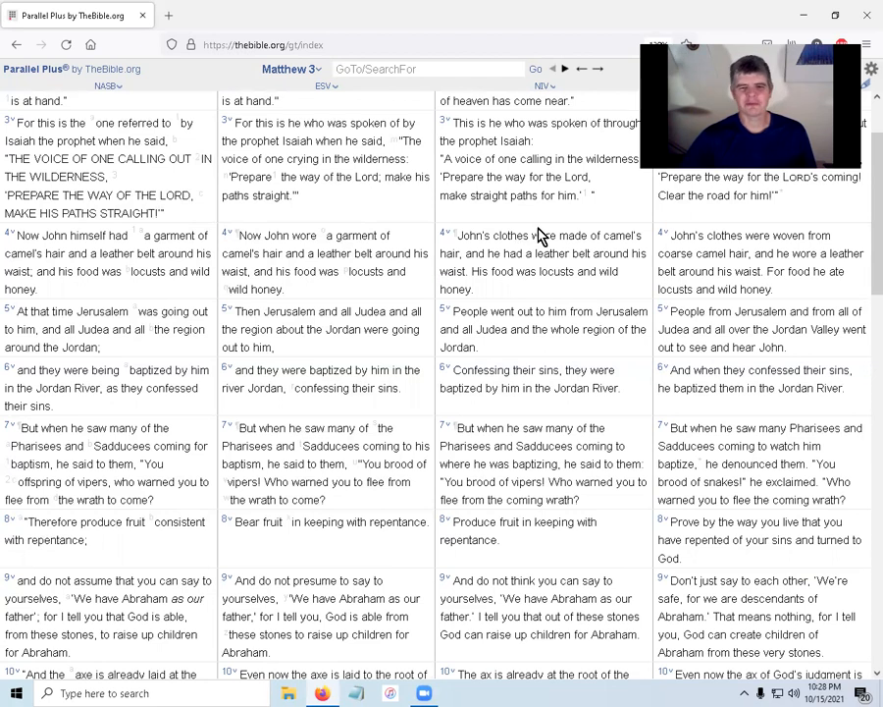
mouse_move(484, 234)
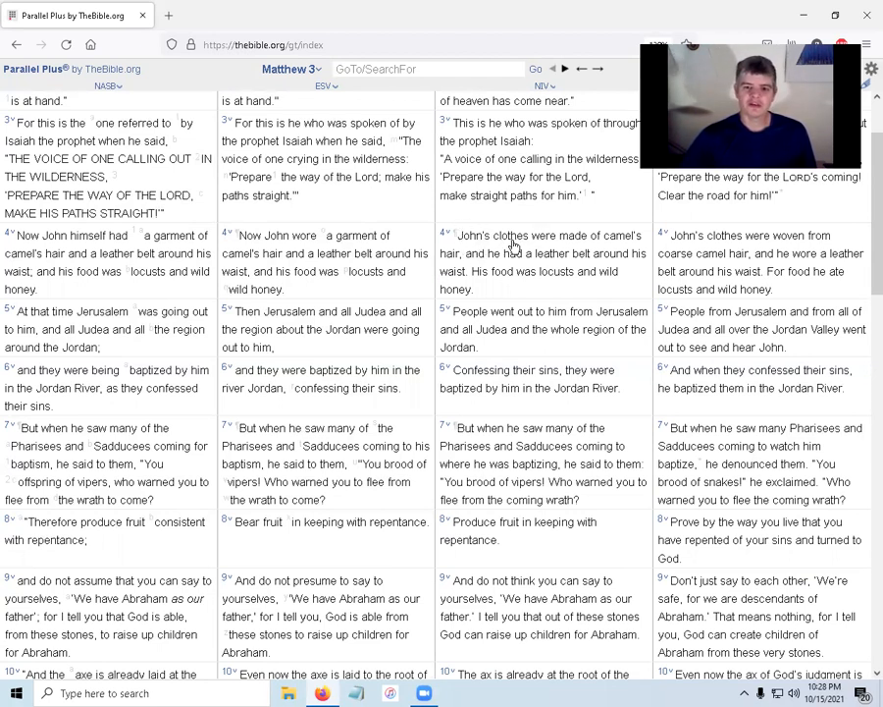
mouse_move(491, 271)
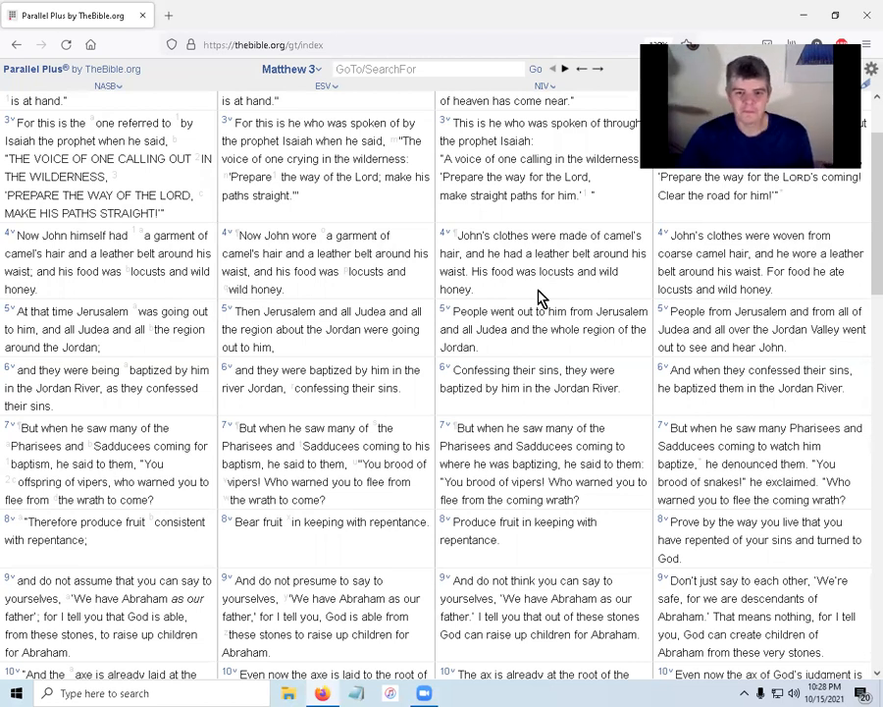
mouse_move(560, 273)
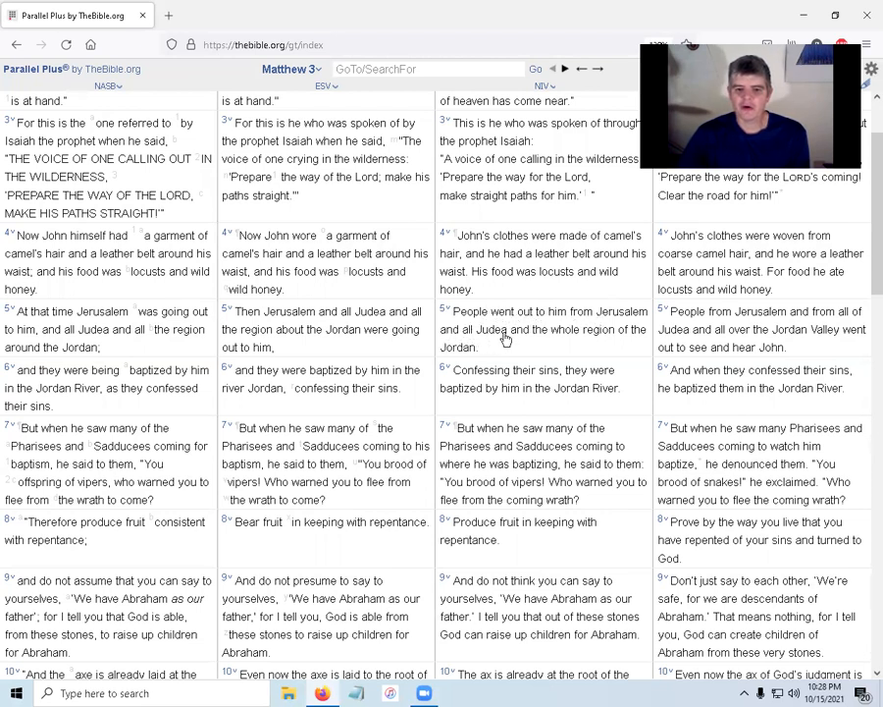
mouse_move(461, 353)
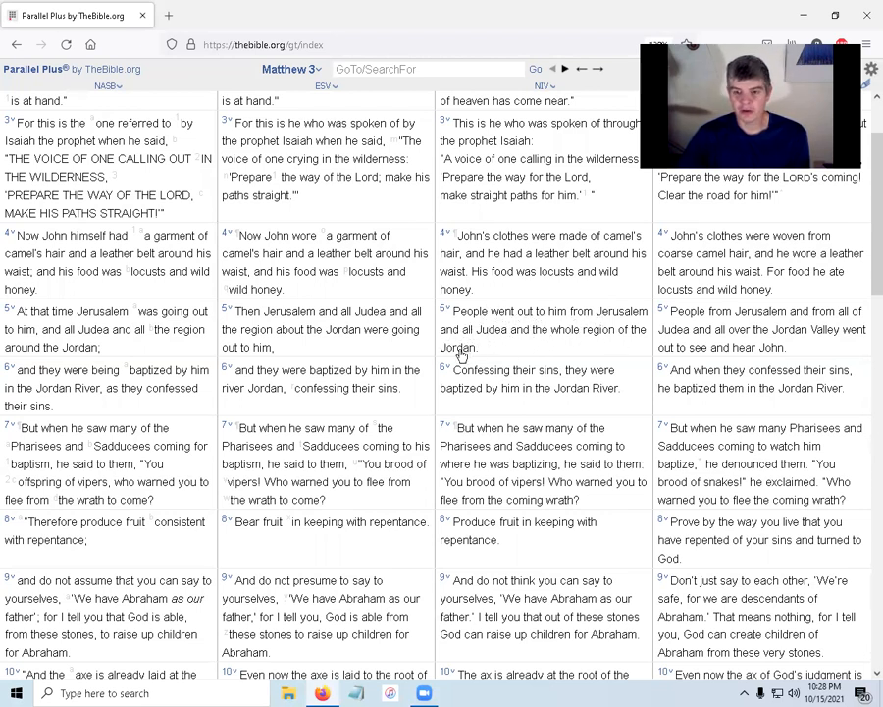
mouse_move(458, 353)
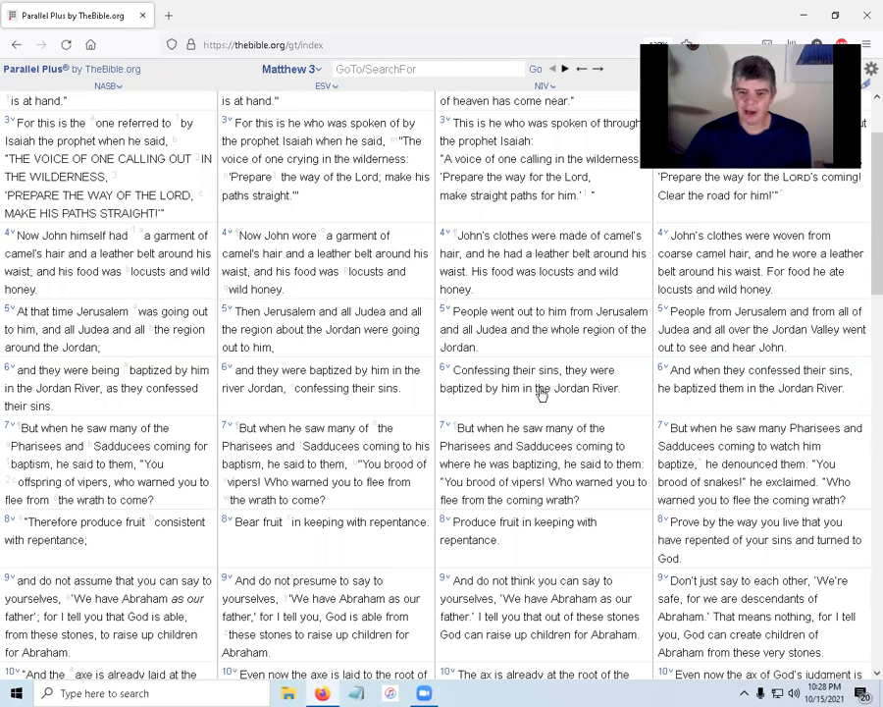
mouse_move(605, 392)
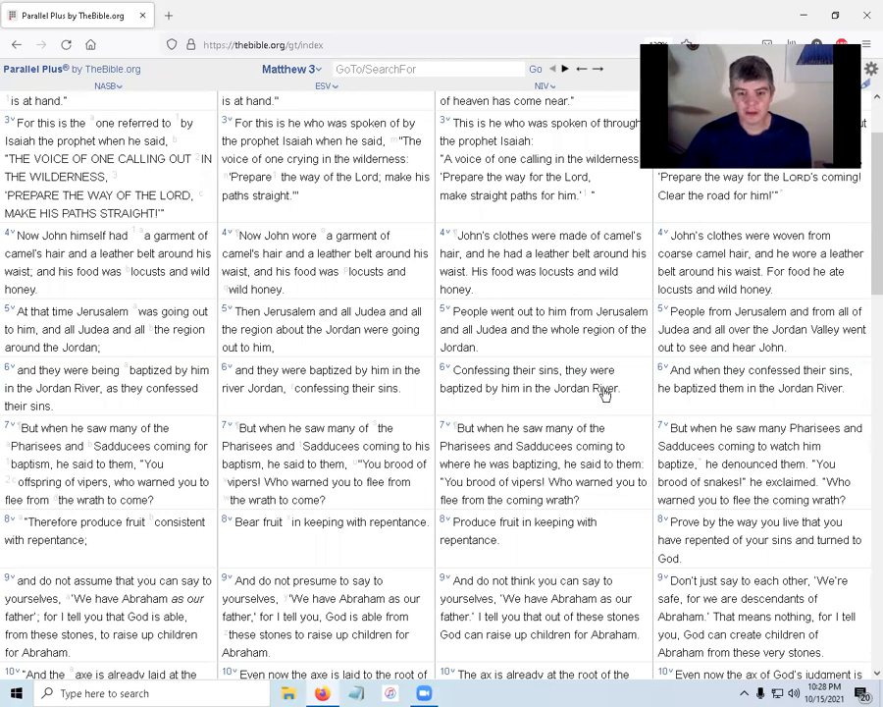
Scroll down Matthew 3 to verses 6–11, John's baptizing with water, across the four columns
scroll("down", 3)
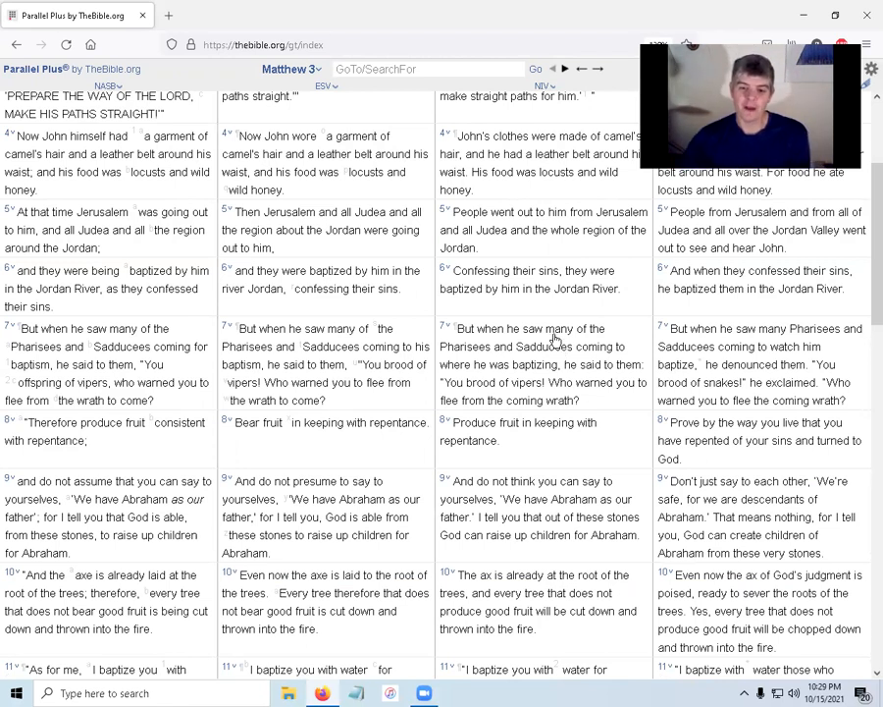
mouse_move(605, 355)
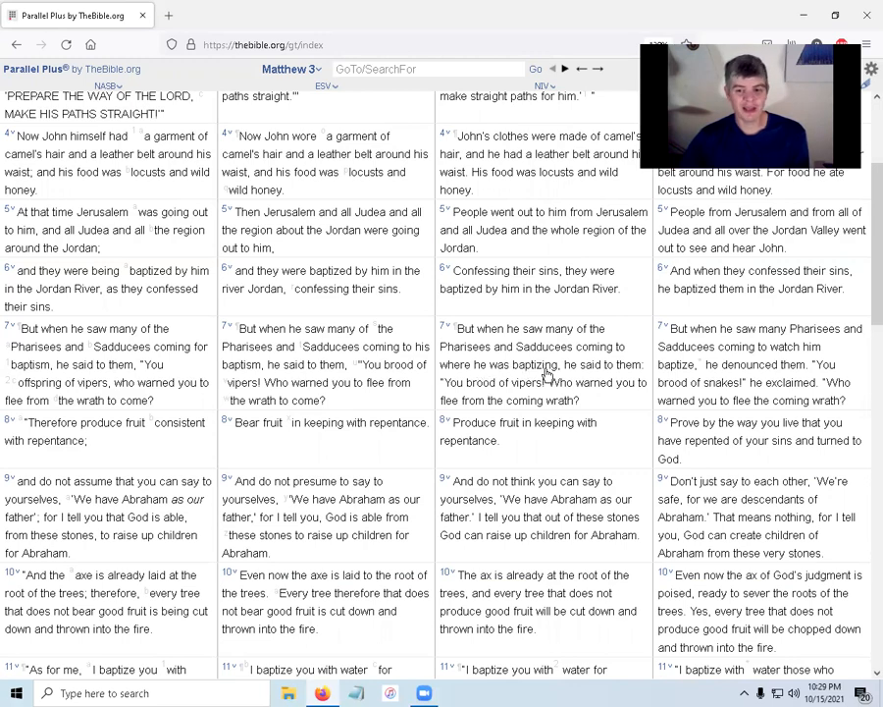
scroll("up", 3)
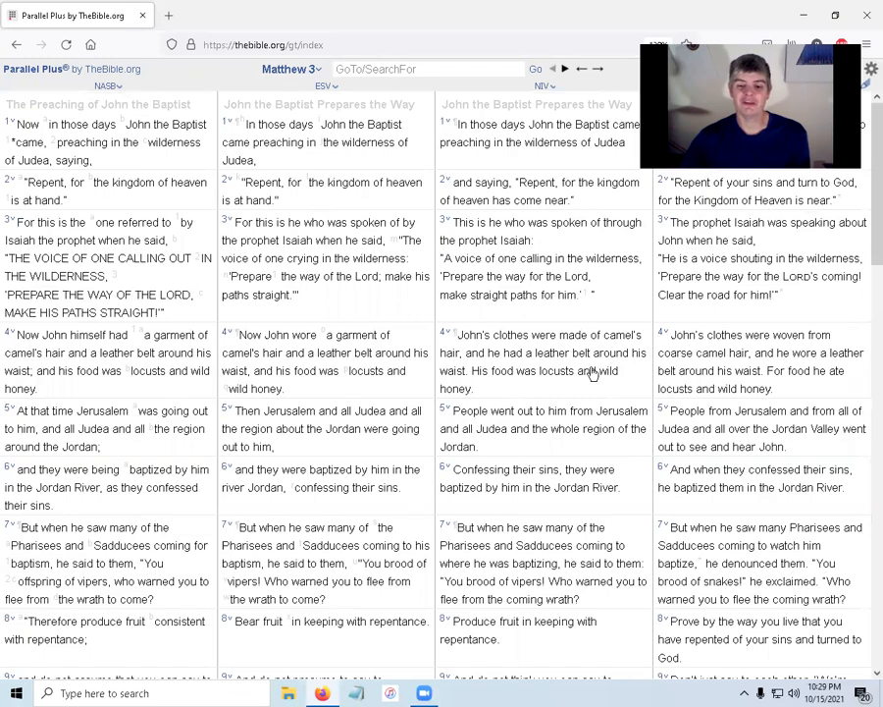
scroll("down", 3)
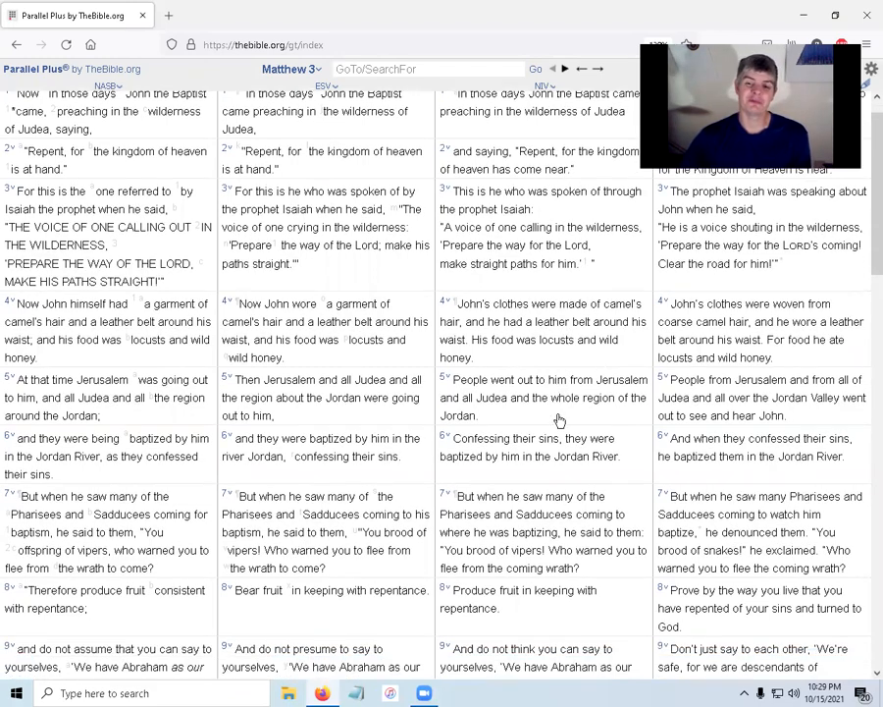
scroll("down", 3)
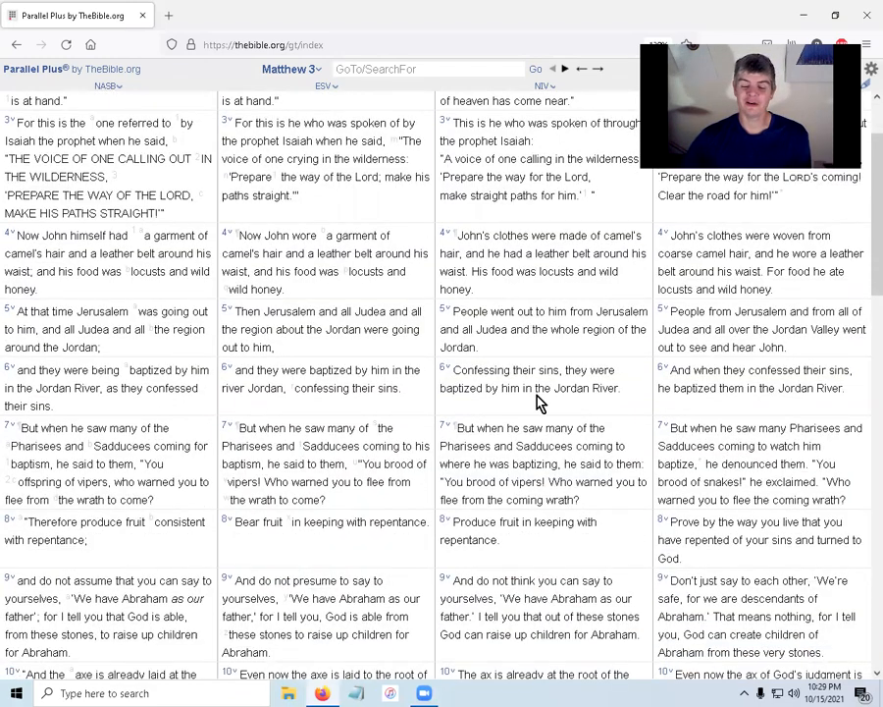
scroll("down", 3)
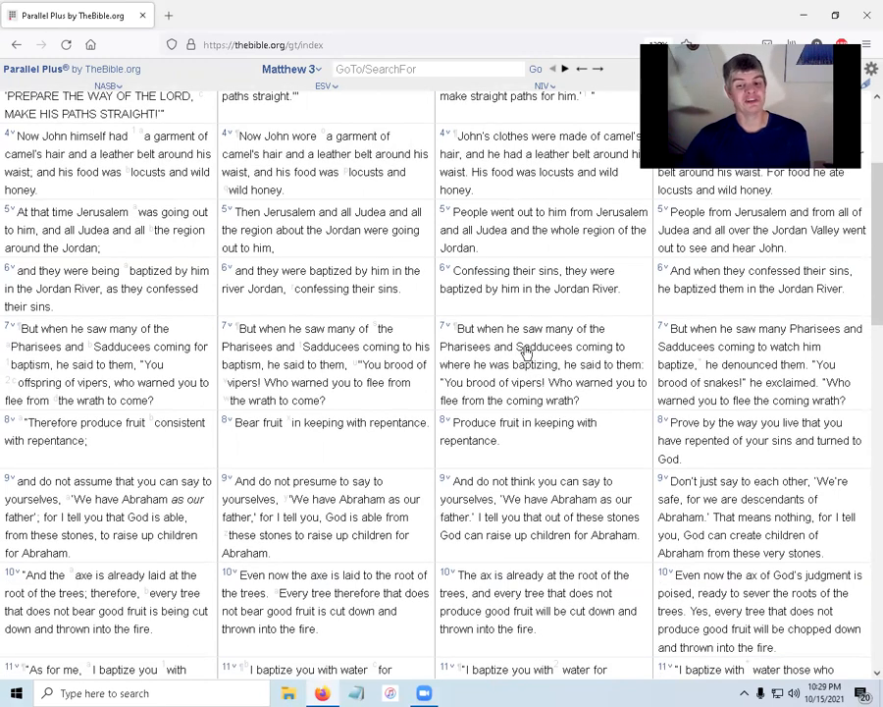
scroll("down", 3)
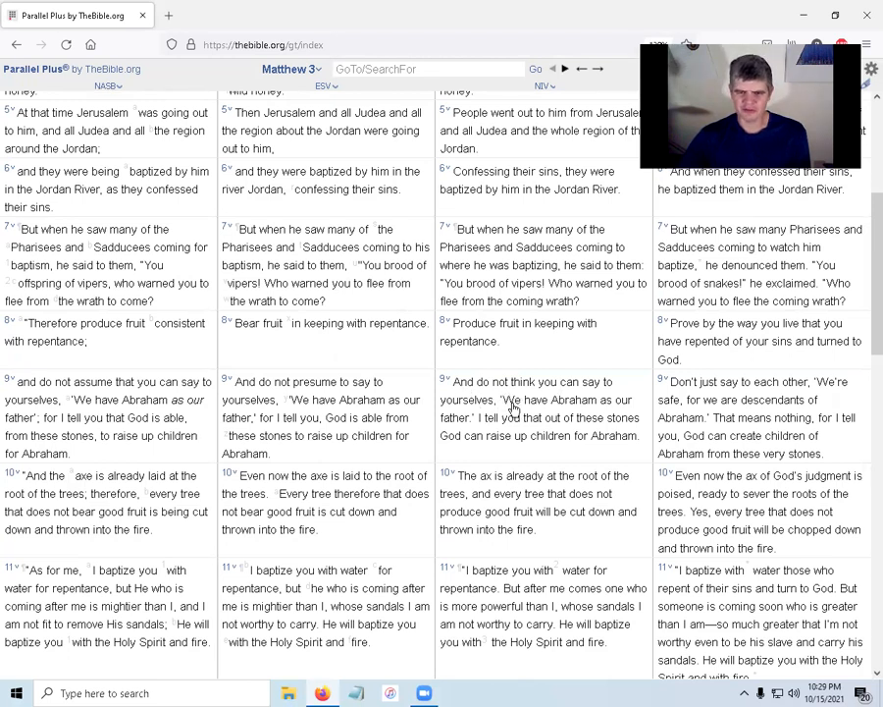
mouse_move(481, 428)
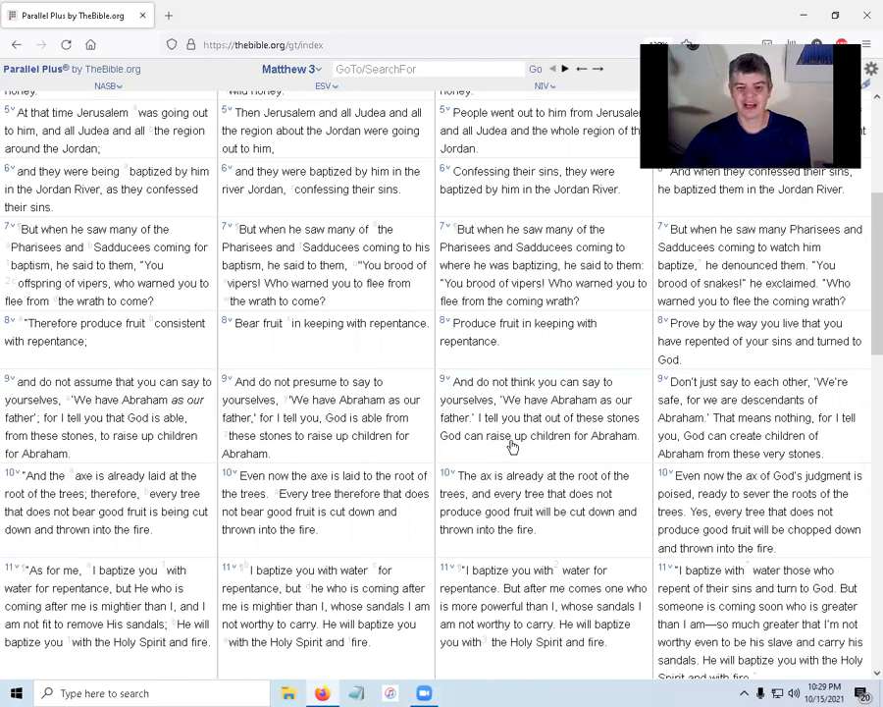
mouse_move(473, 485)
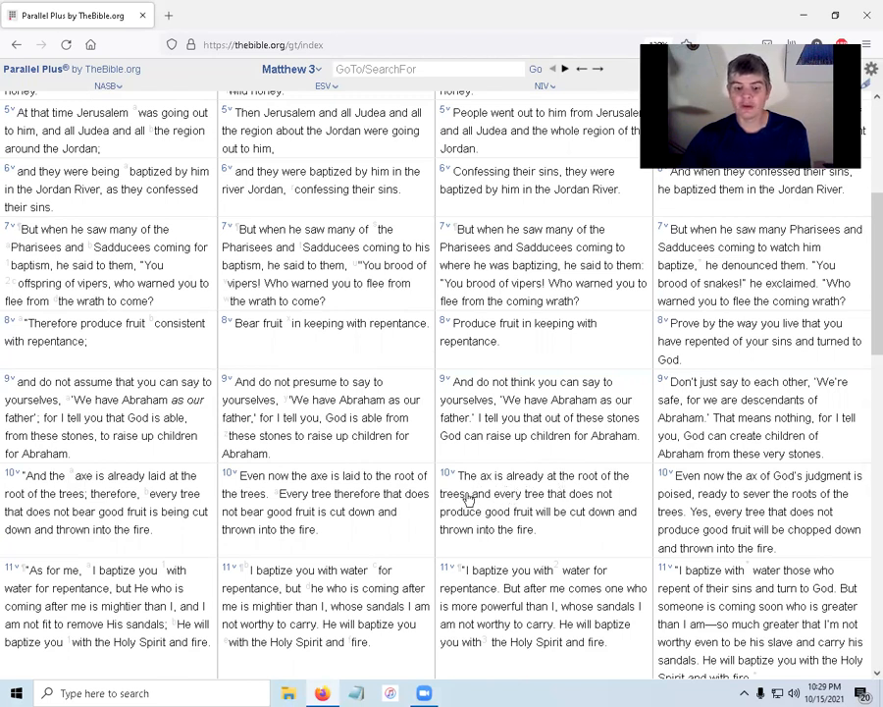
mouse_move(514, 515)
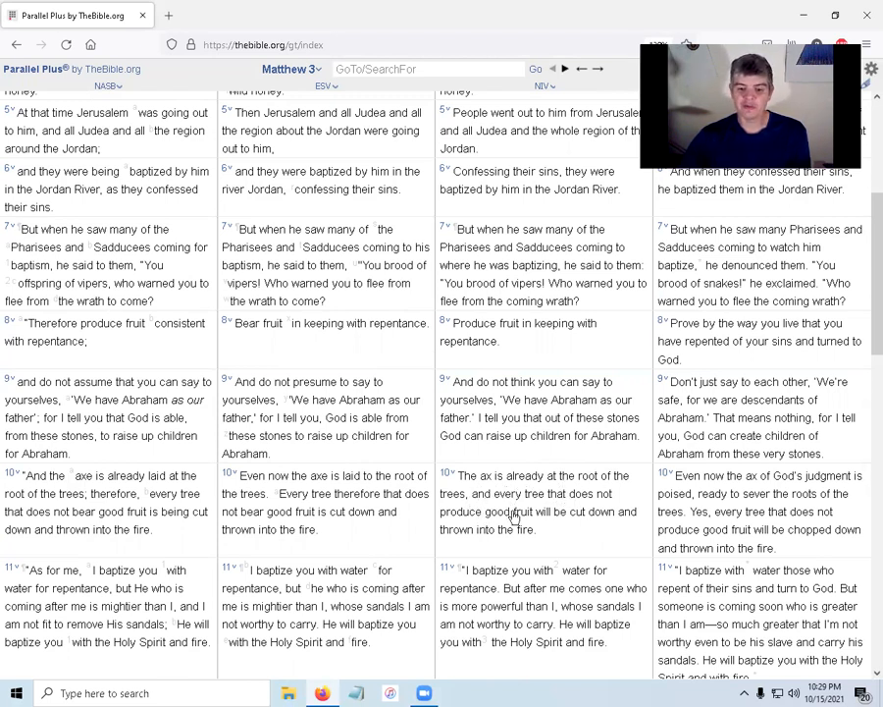
mouse_move(538, 534)
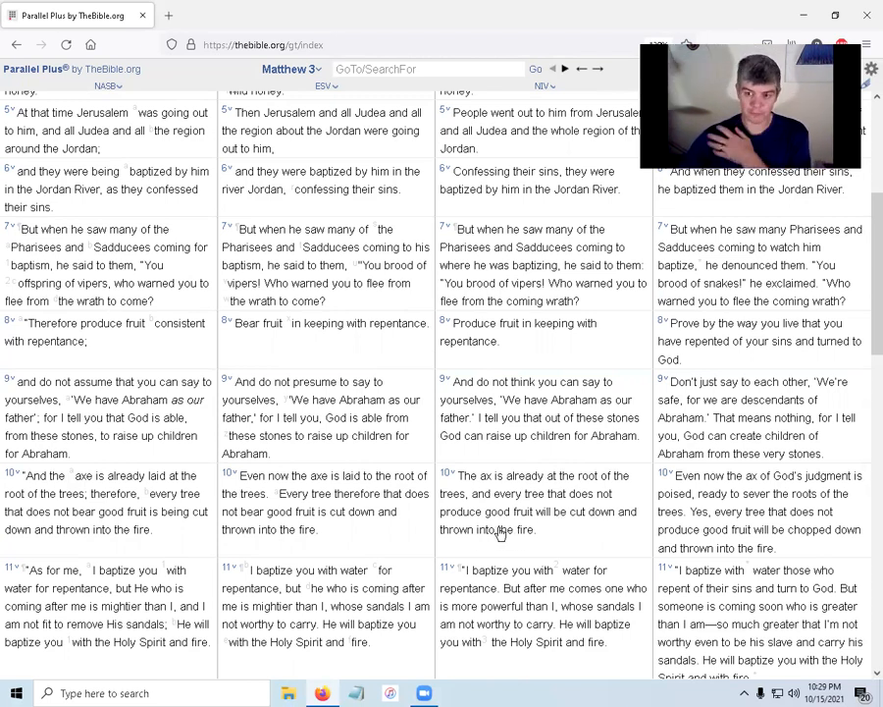
mouse_move(494, 530)
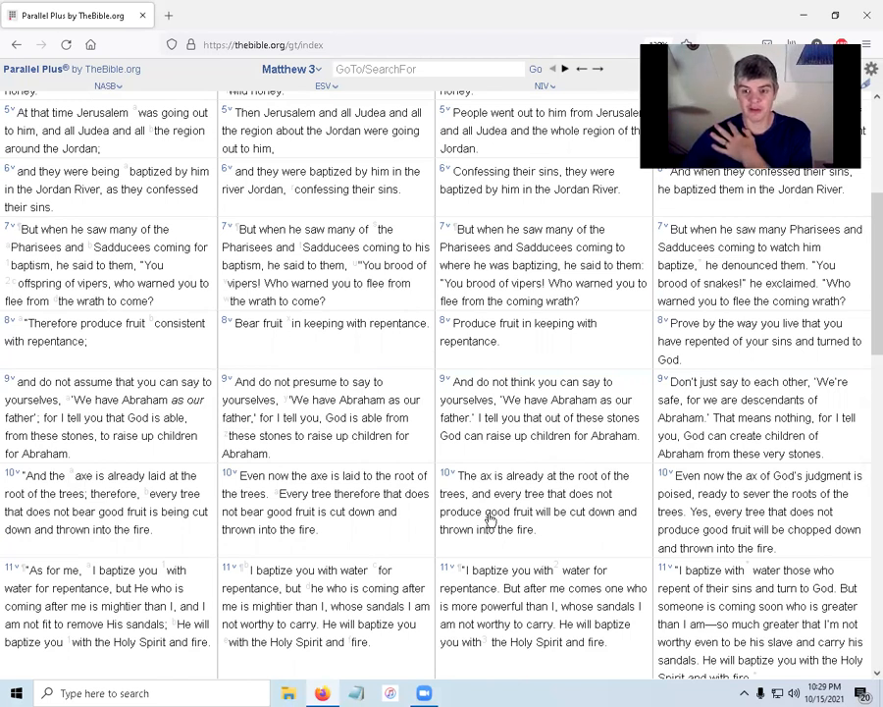
mouse_move(522, 408)
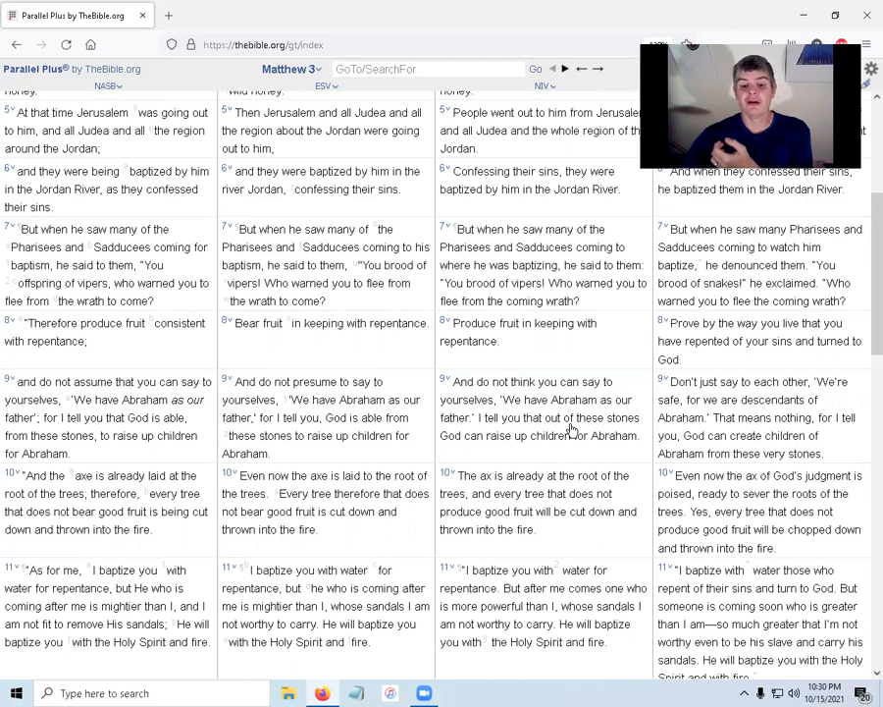
mouse_move(499, 495)
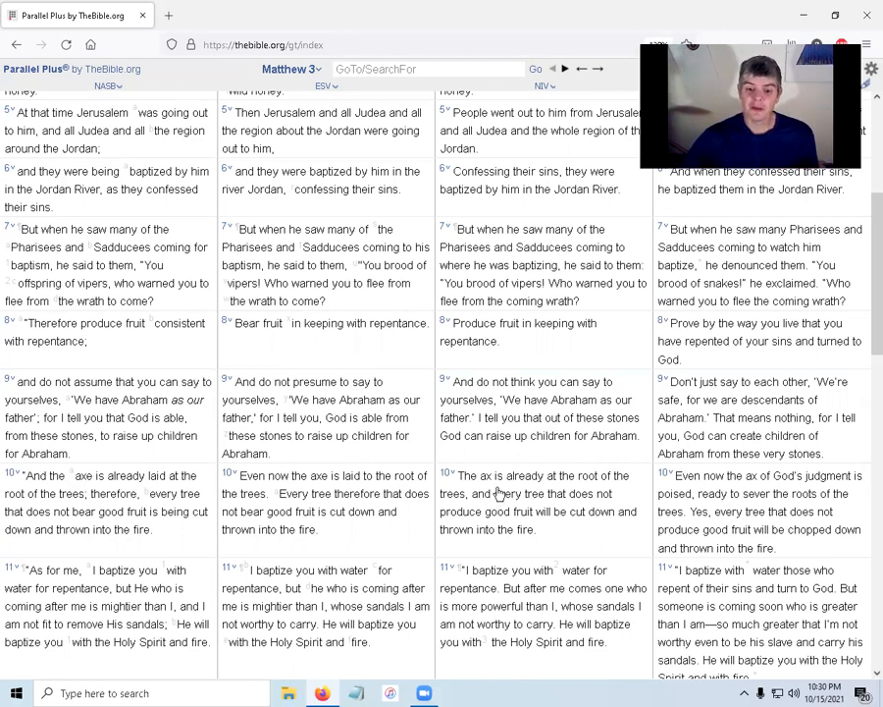
mouse_move(489, 506)
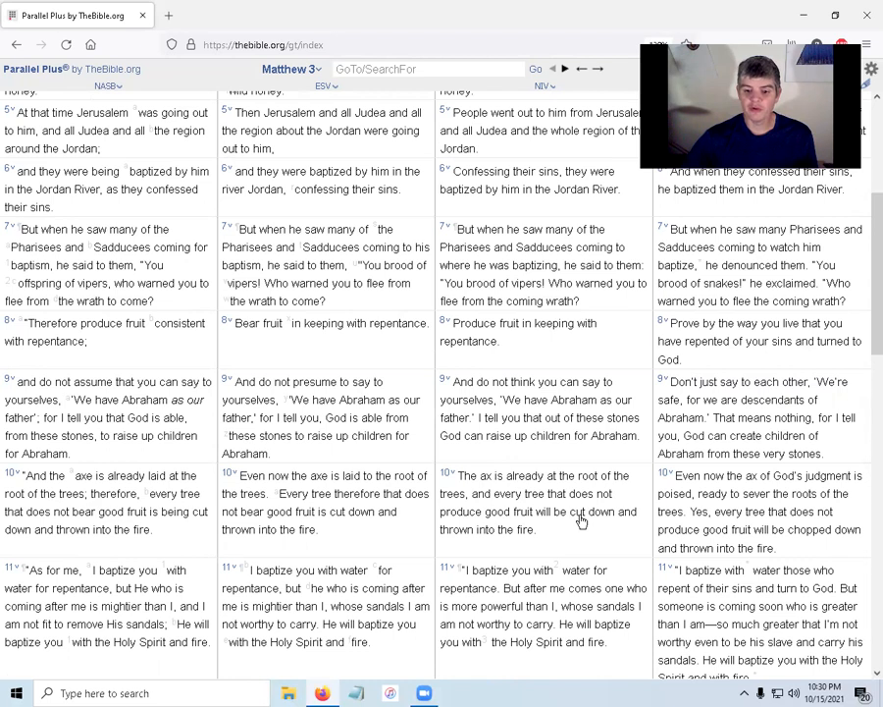
mouse_move(512, 537)
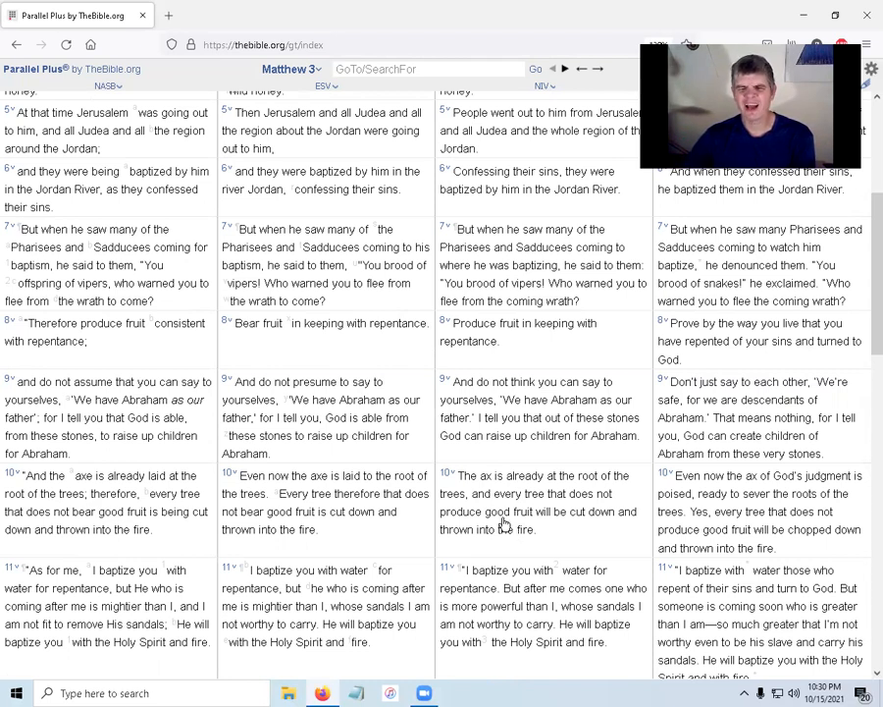
Scroll down to verses 9–14, the winnowing fork and The Baptism of Jesus heading
scroll("down", 3)
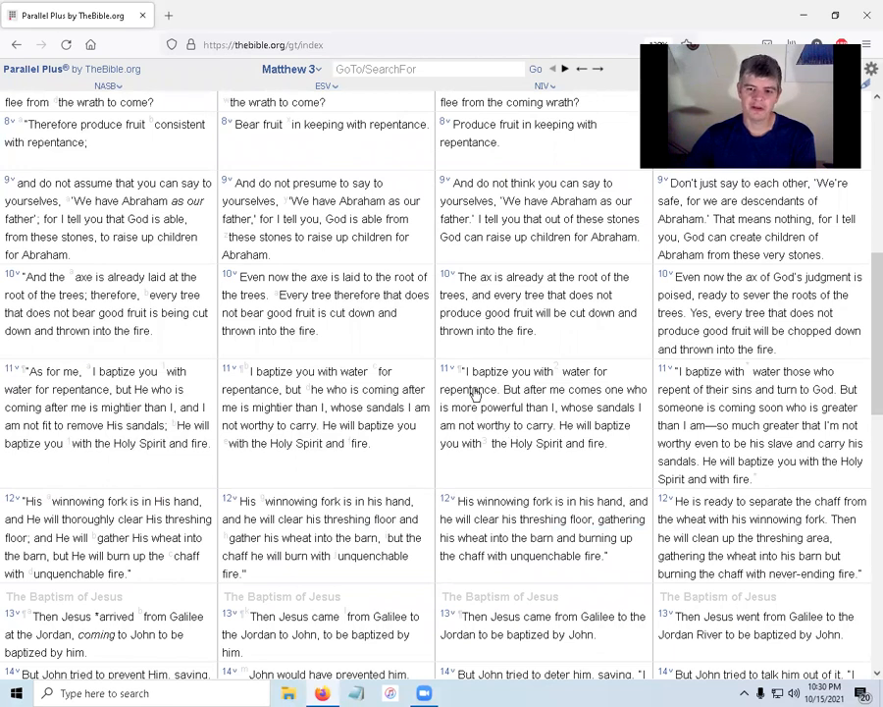
mouse_move(619, 396)
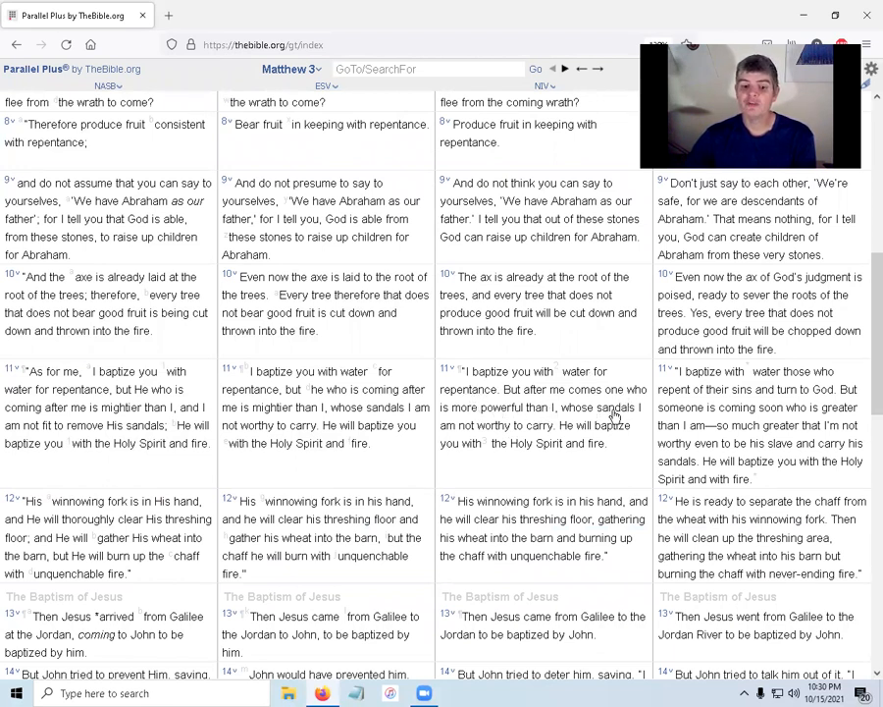
mouse_move(447, 467)
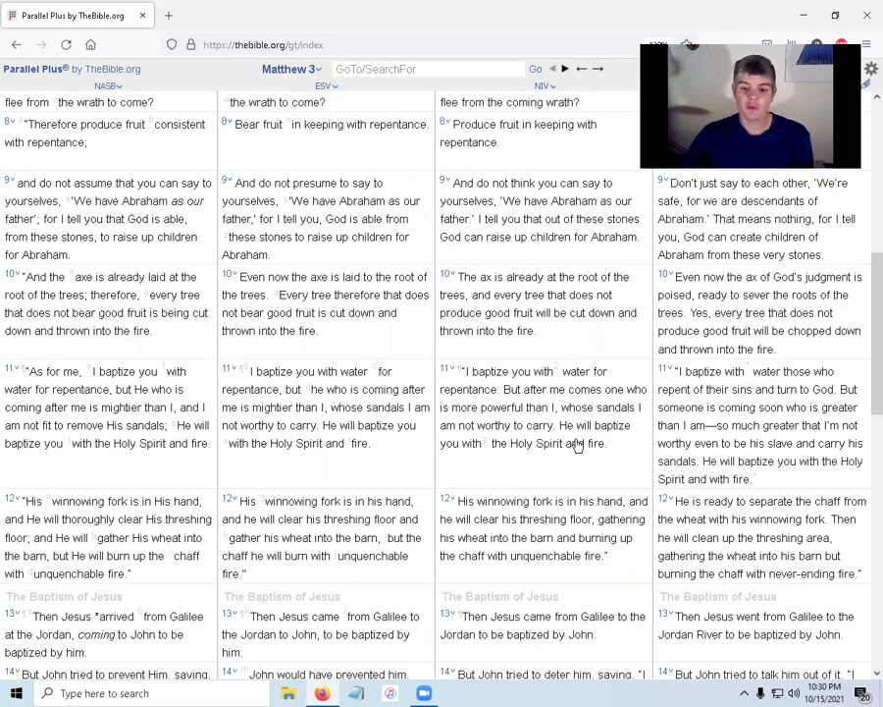
mouse_move(579, 451)
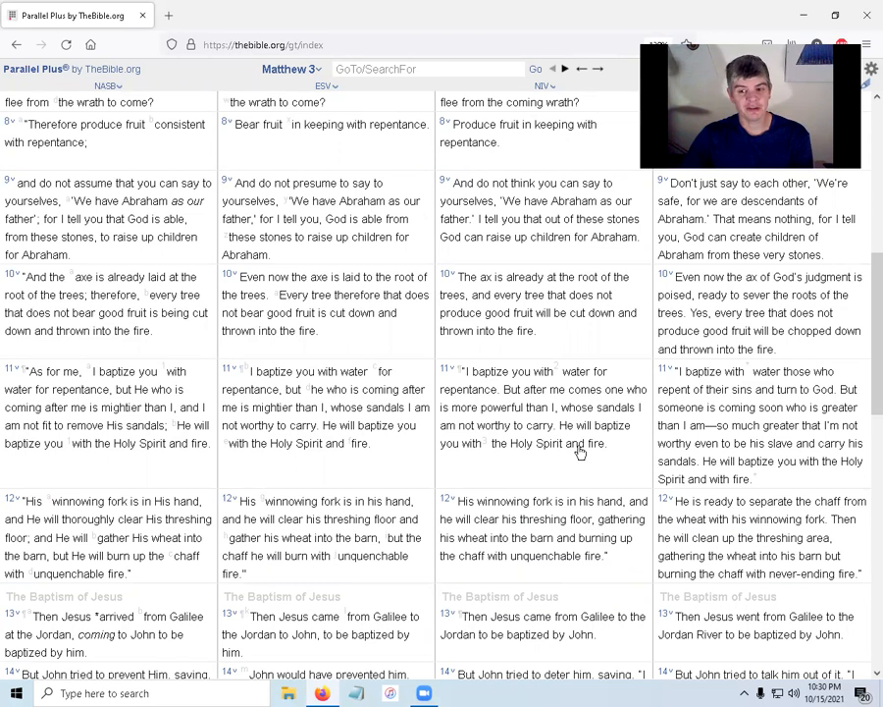
scroll("down", 3)
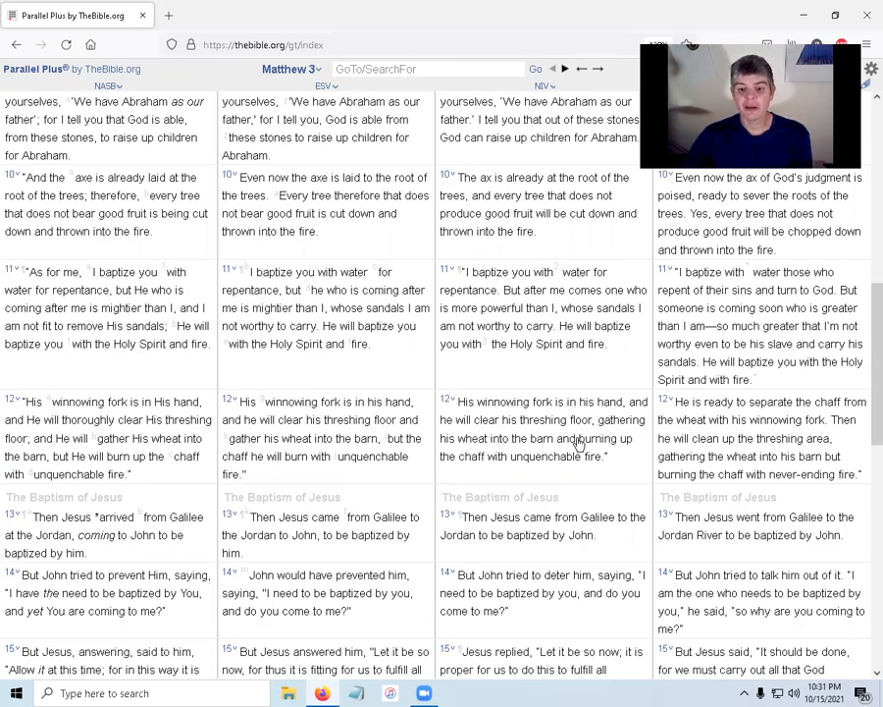
mouse_move(565, 462)
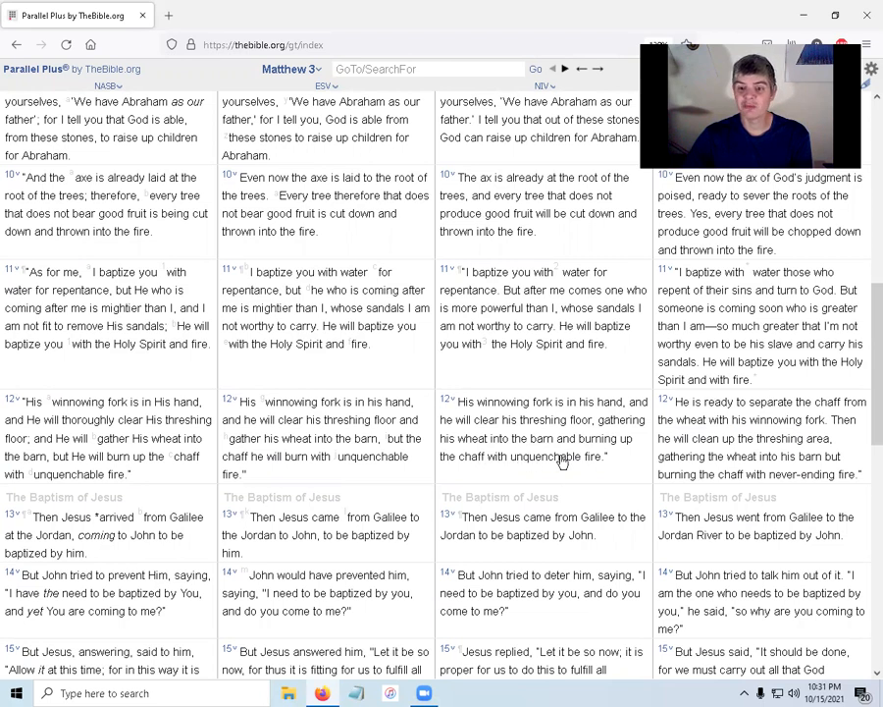
mouse_move(490, 439)
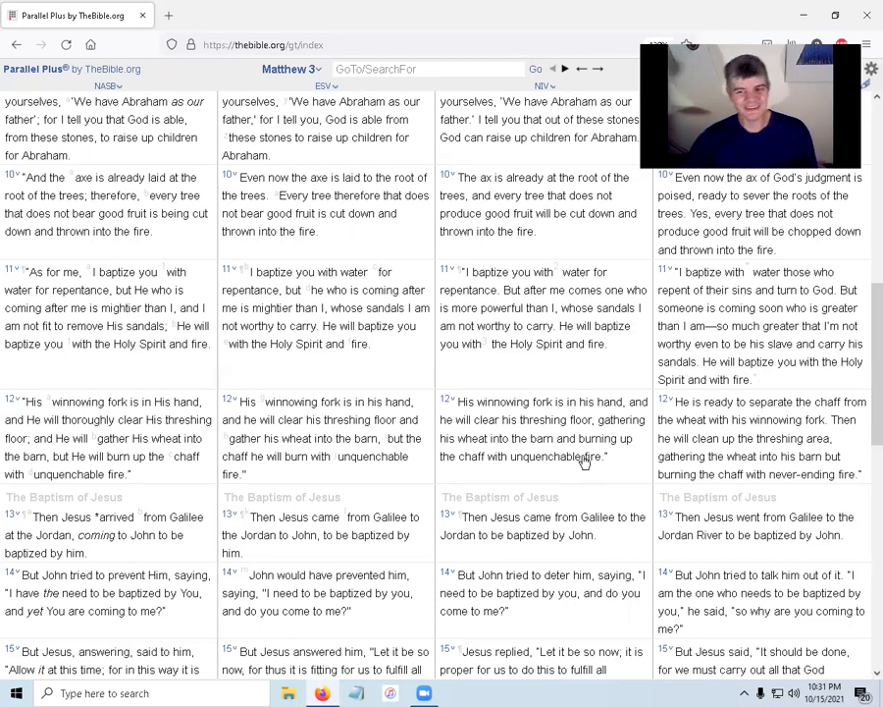
Scroll Matthew 3 to show verses 3–11 on John's clothing, Jordan baptisms and the Pharisees' warning
scroll("down", 3)
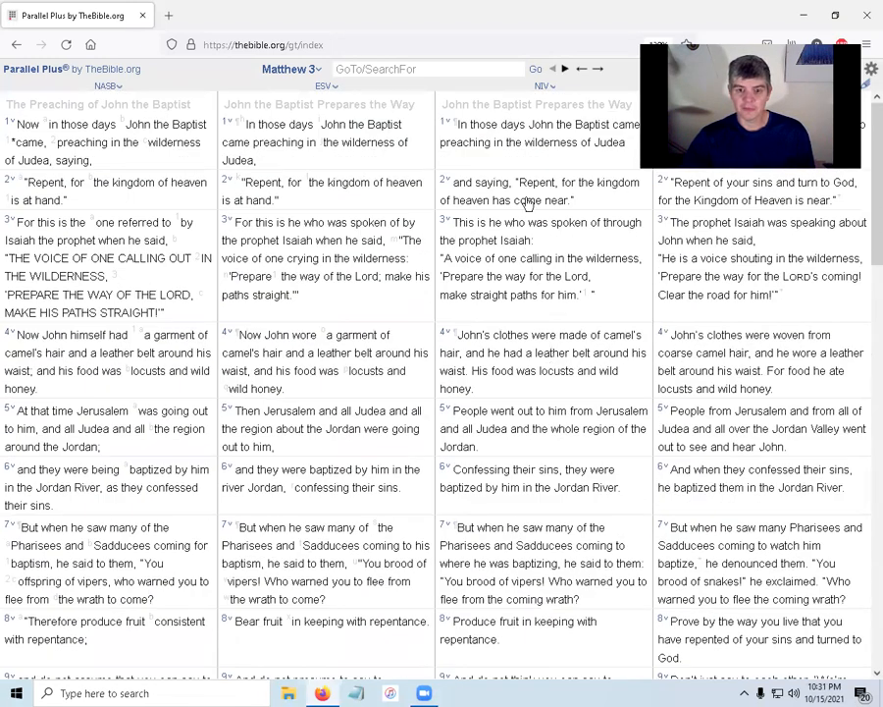
mouse_move(605, 133)
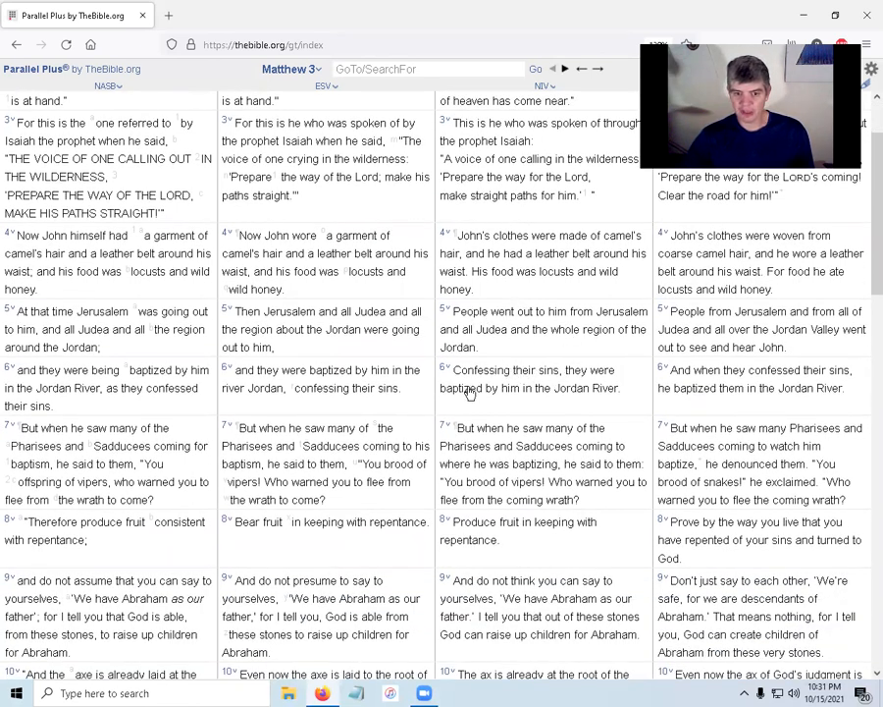
scroll("down", 3)
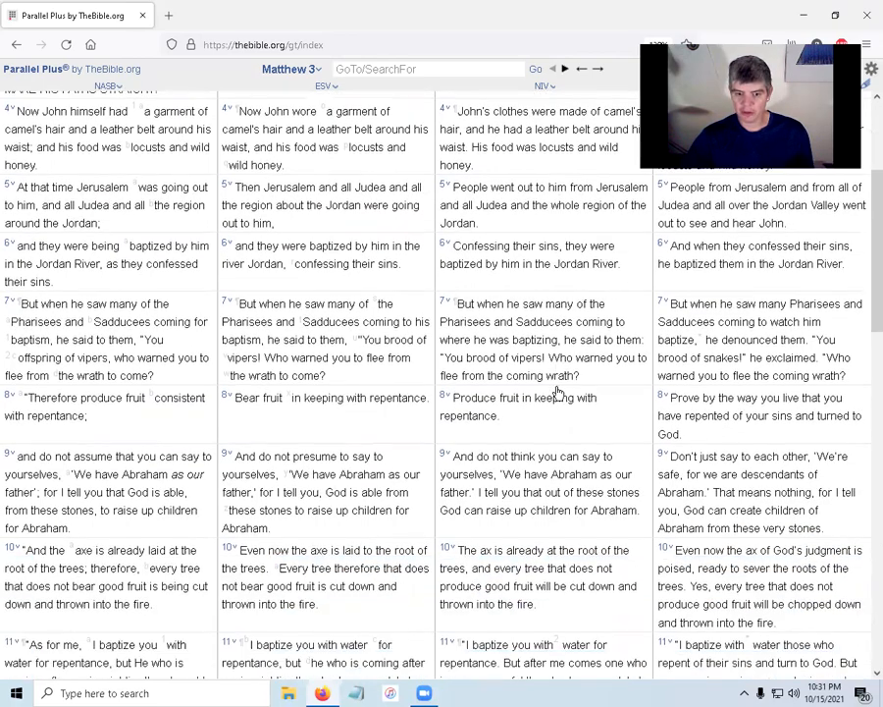
Scroll to the chapter end showing verses 11–17 and the Next chapter link
scroll("down", 3)
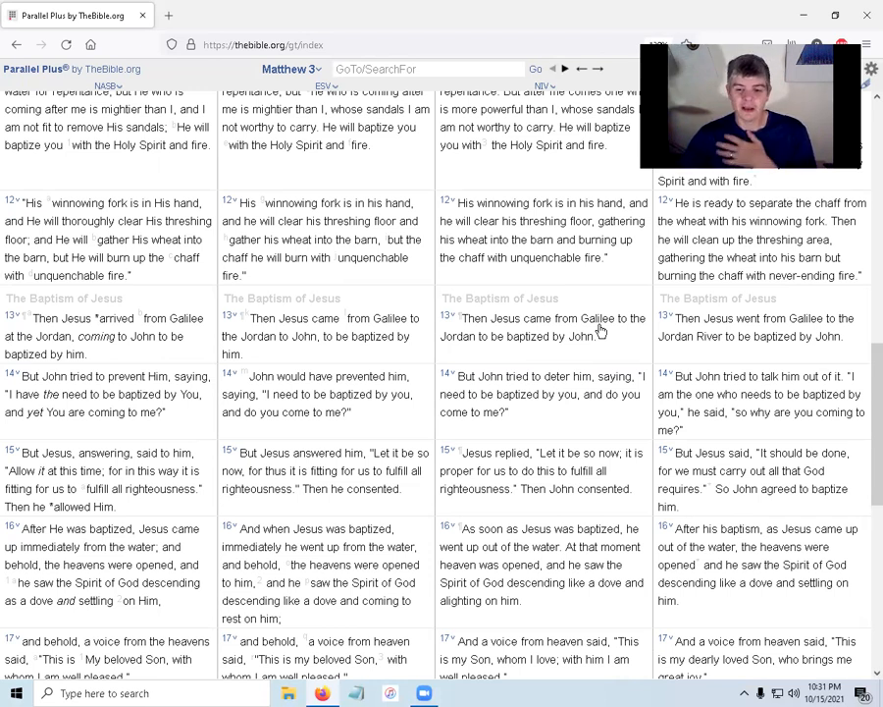
mouse_move(561, 353)
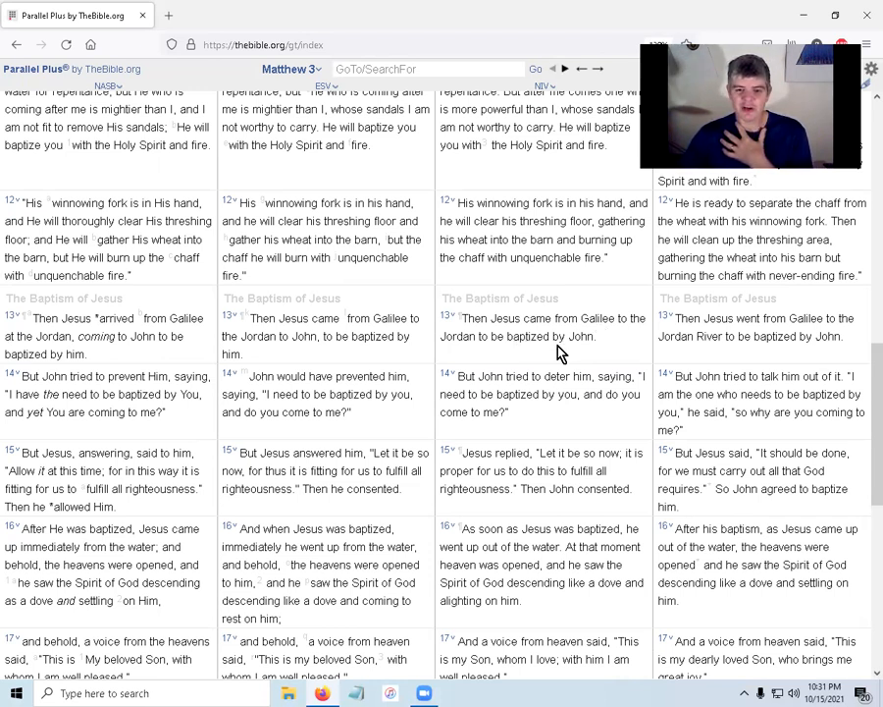
mouse_move(599, 383)
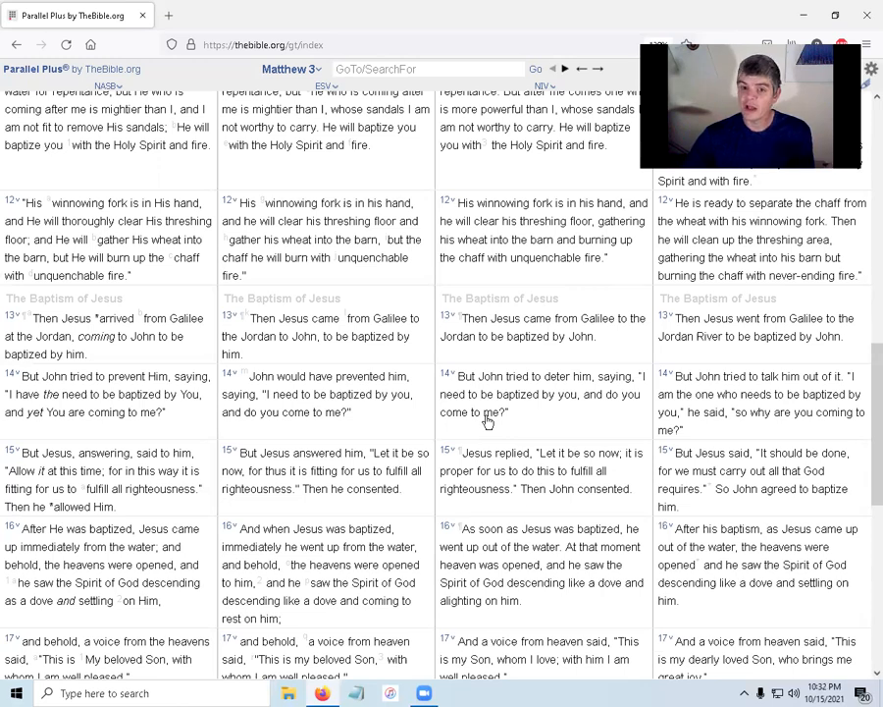
mouse_move(522, 404)
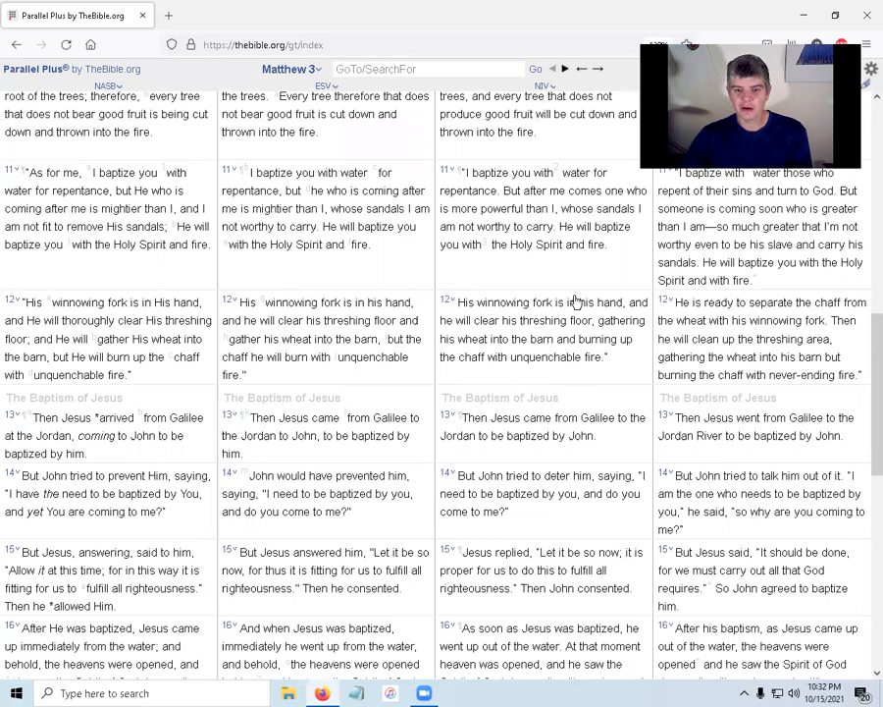
mouse_move(593, 200)
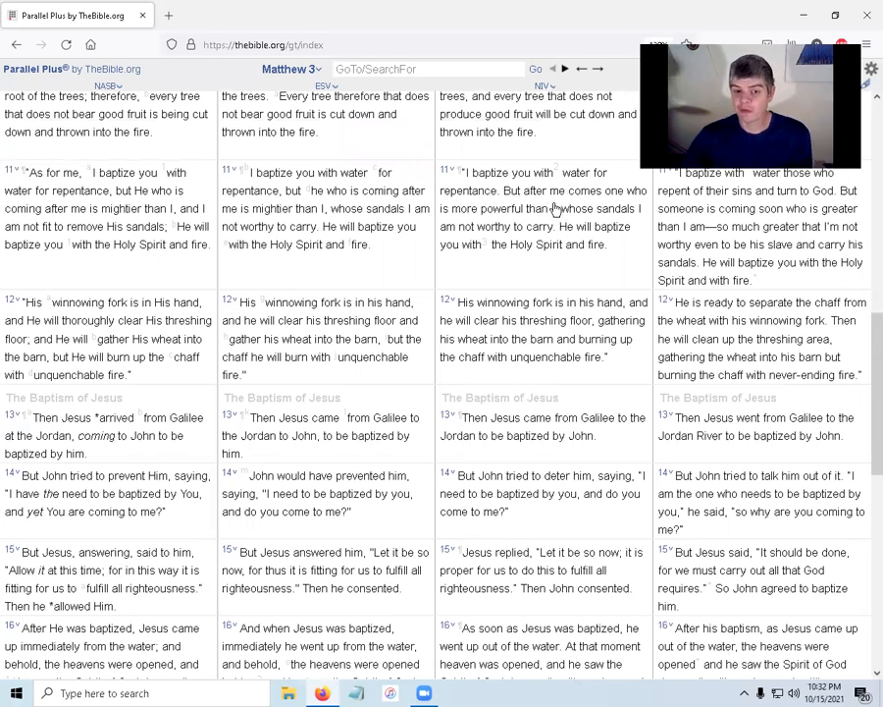
mouse_move(530, 244)
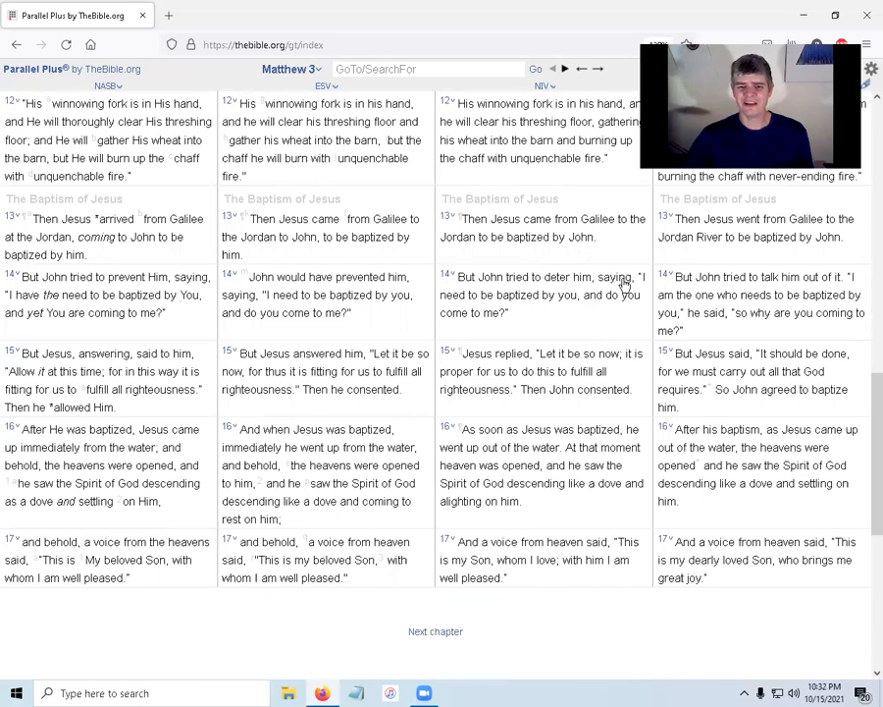
mouse_move(601, 298)
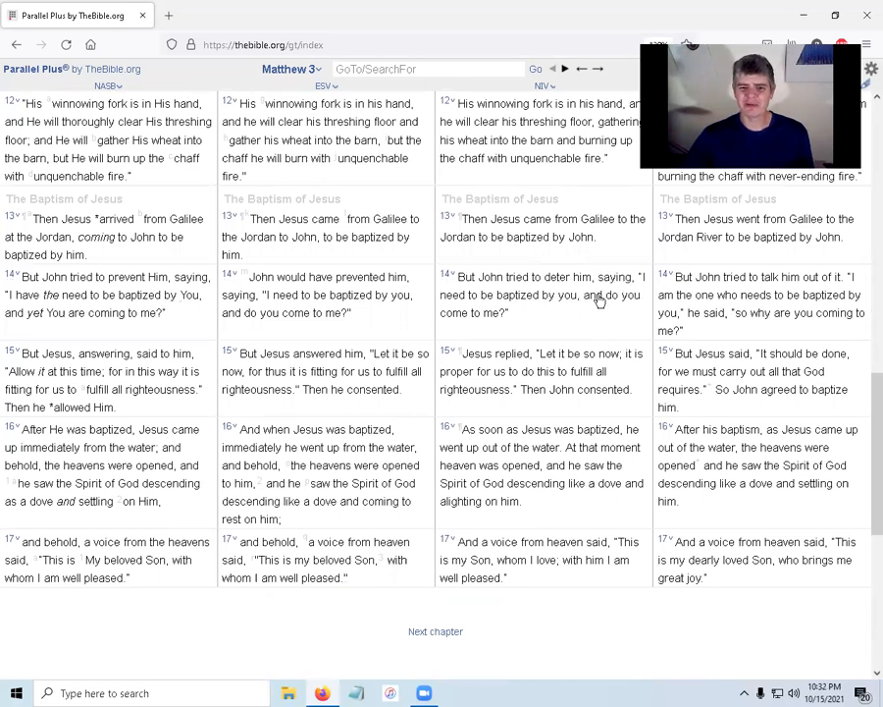
mouse_move(523, 362)
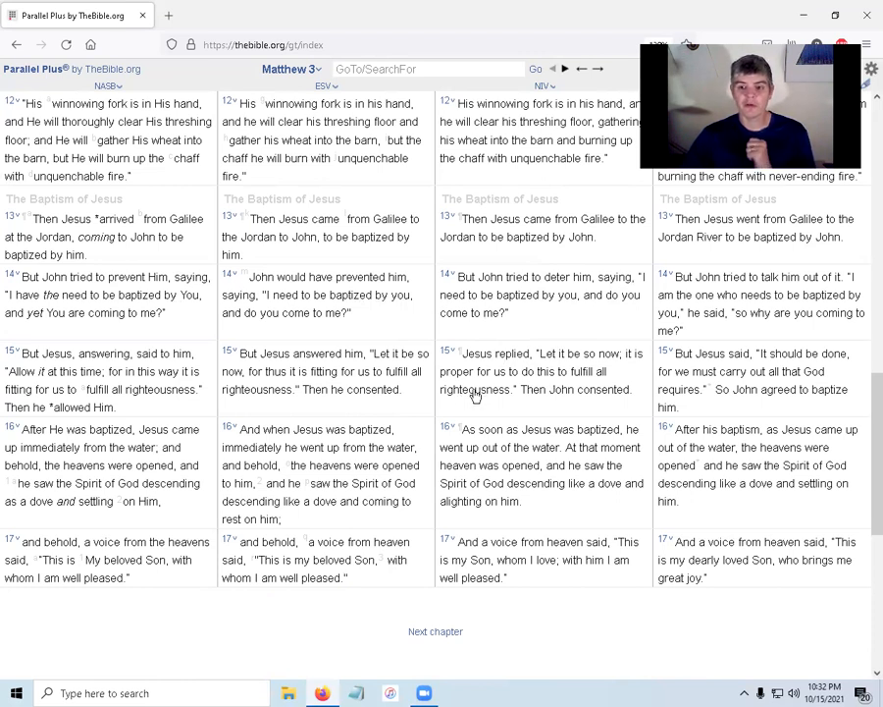
mouse_move(552, 389)
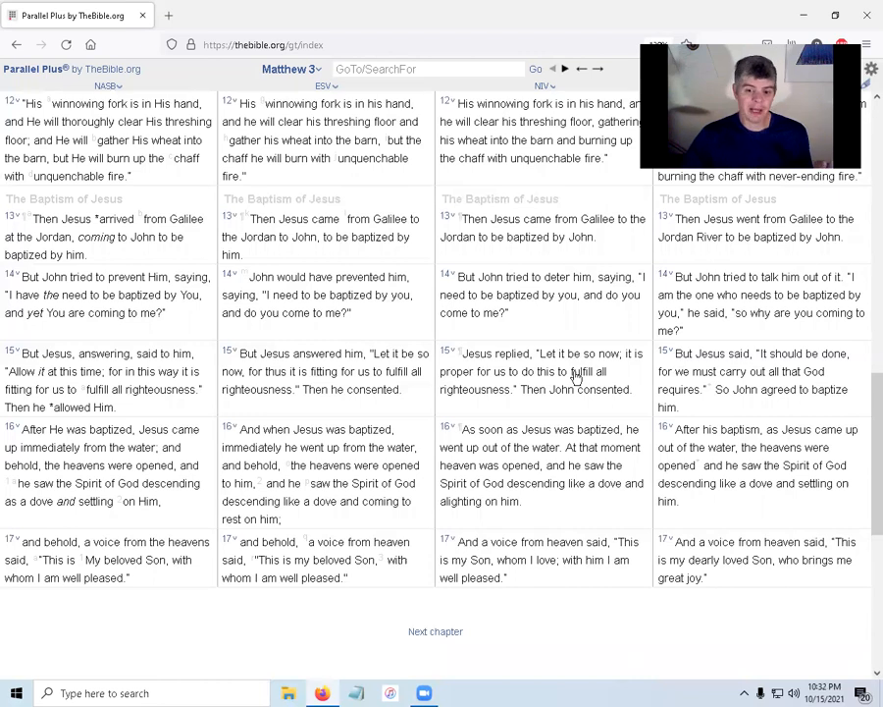
mouse_move(508, 401)
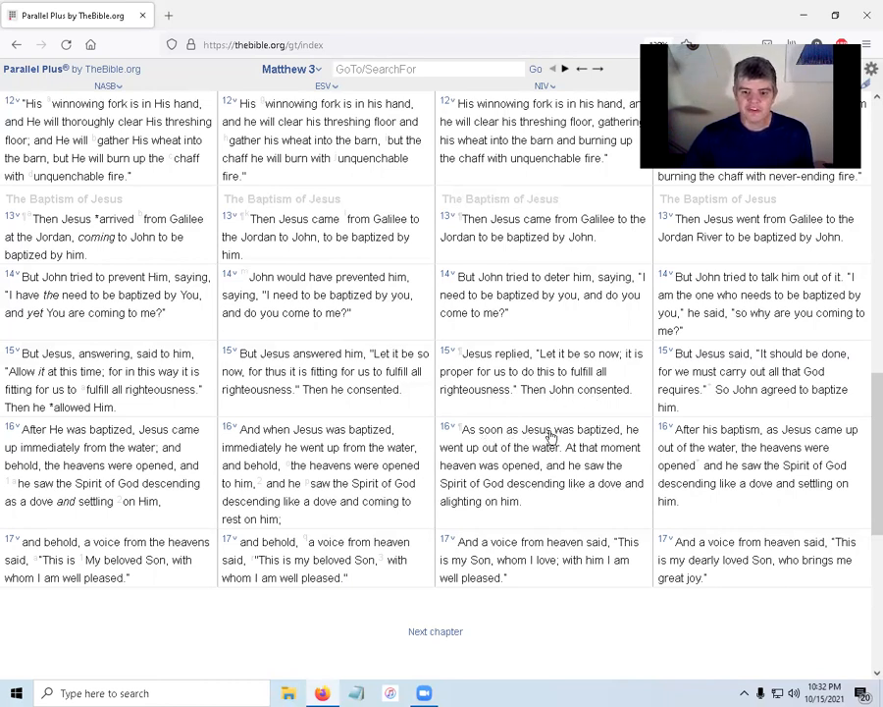
mouse_move(501, 455)
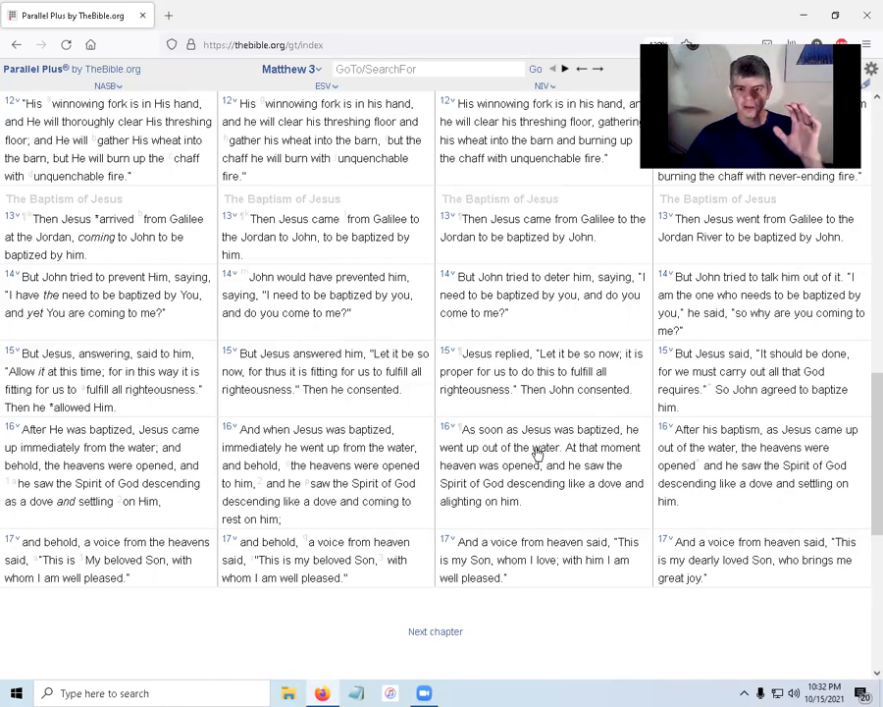
mouse_move(604, 455)
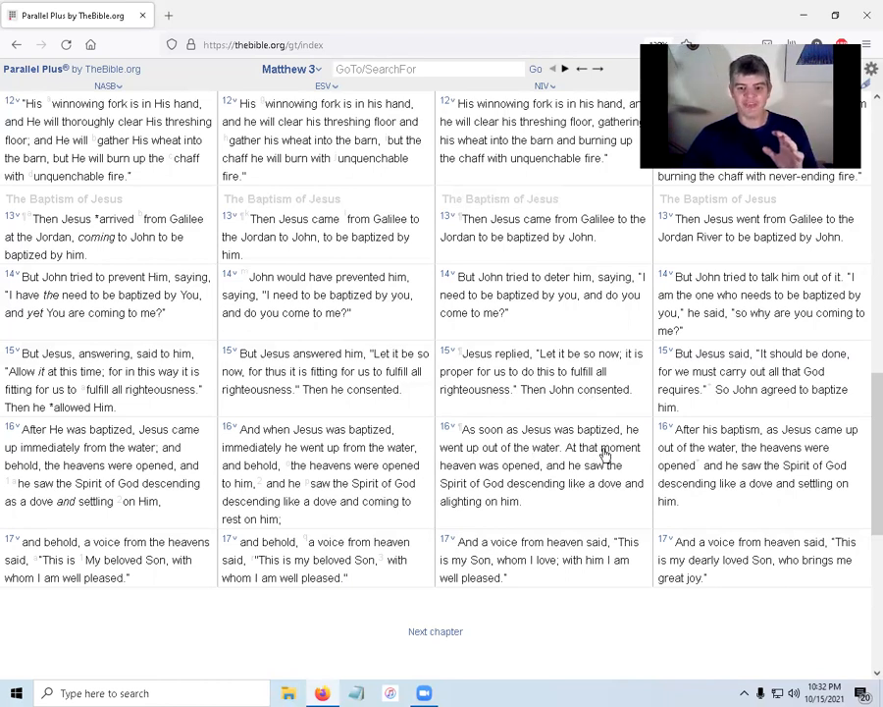
mouse_move(514, 473)
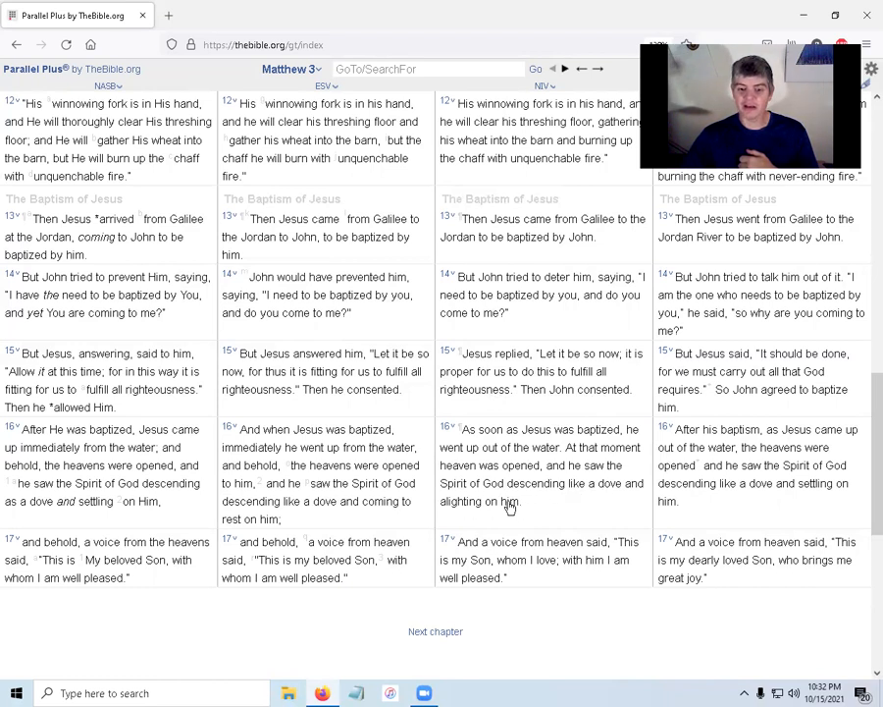
mouse_move(494, 532)
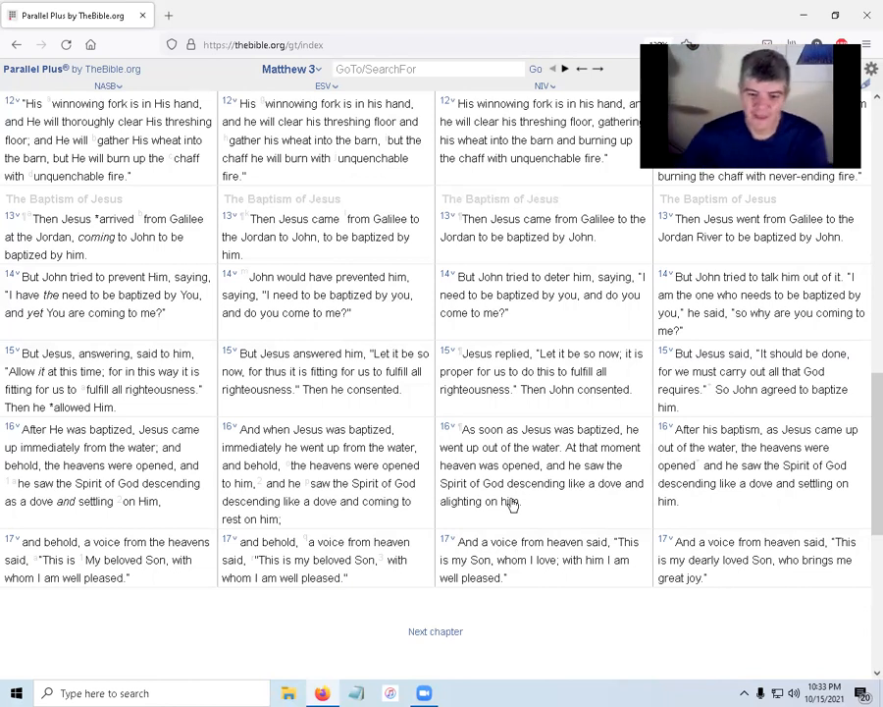
mouse_move(538, 565)
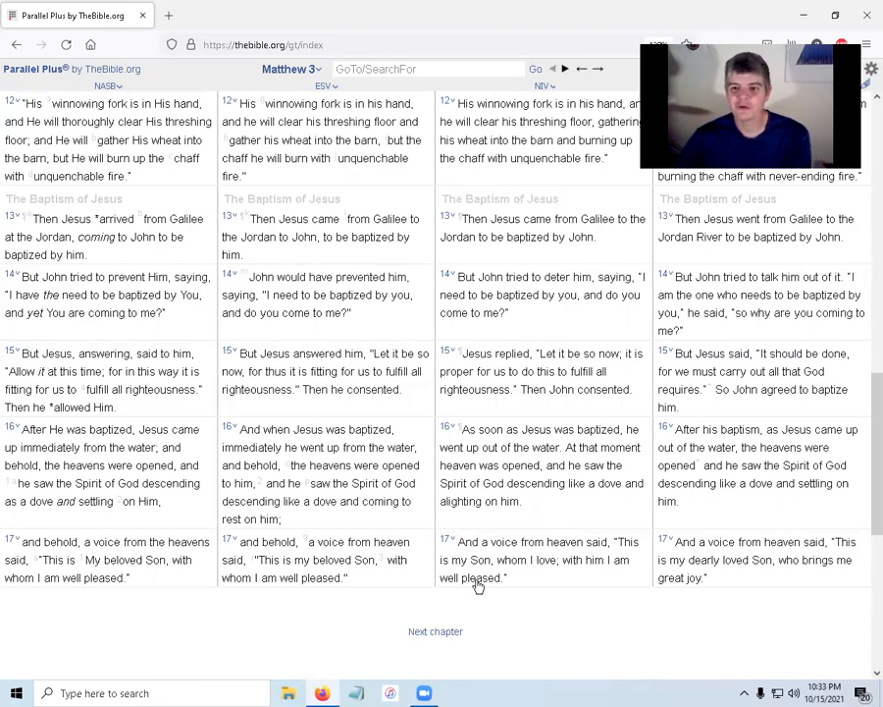
mouse_move(671, 648)
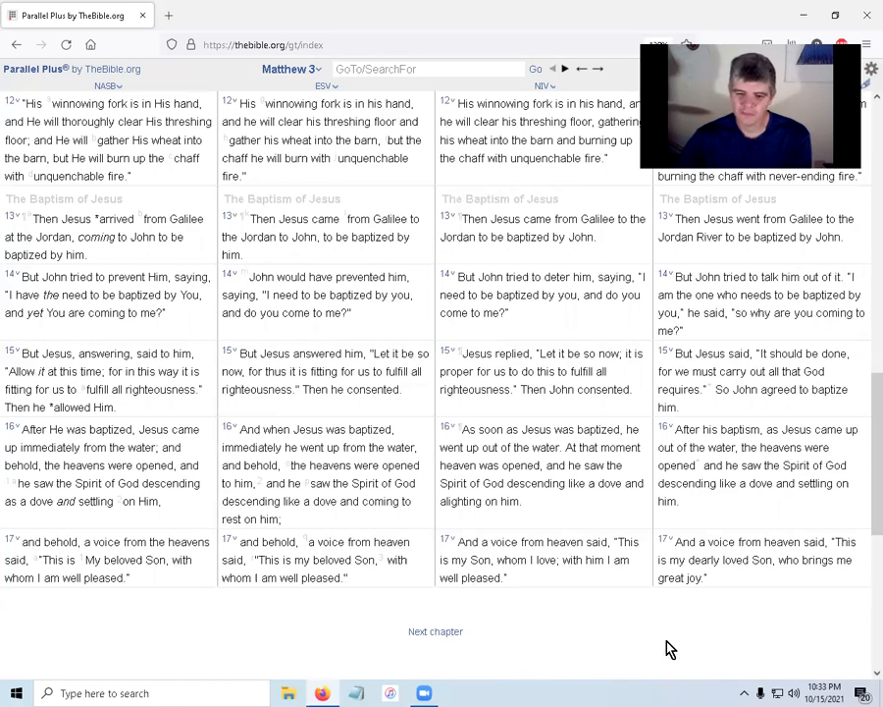